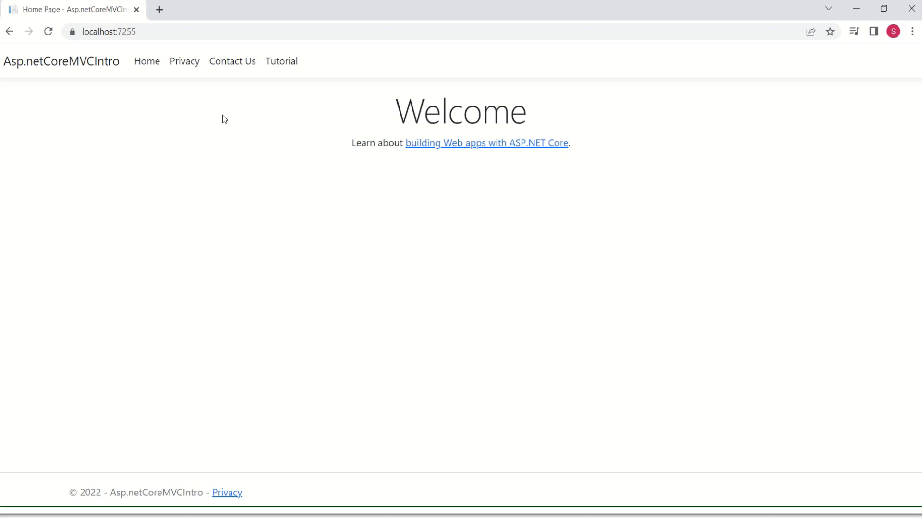
{"action": "mouse_move", "coordinate": [154, 111]}
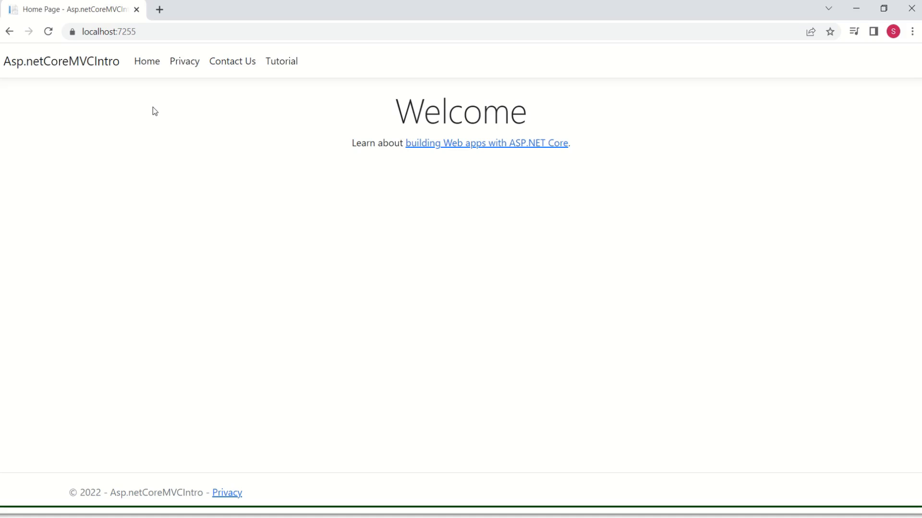
{"action": "mouse_move", "coordinate": [282, 61]}
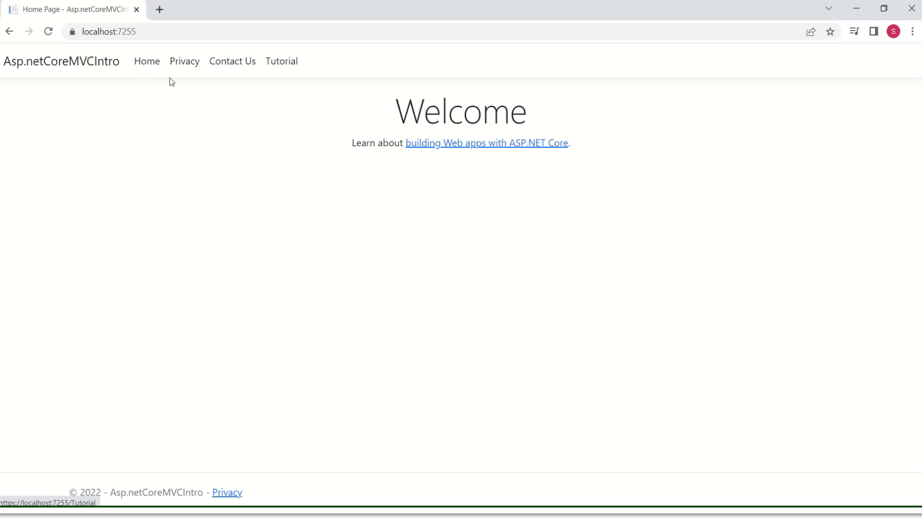
Step: Visit the Privacy and Contact pages, ending on the empty Tutorial table page
{"action": "left_click", "coordinate": [185, 61]}
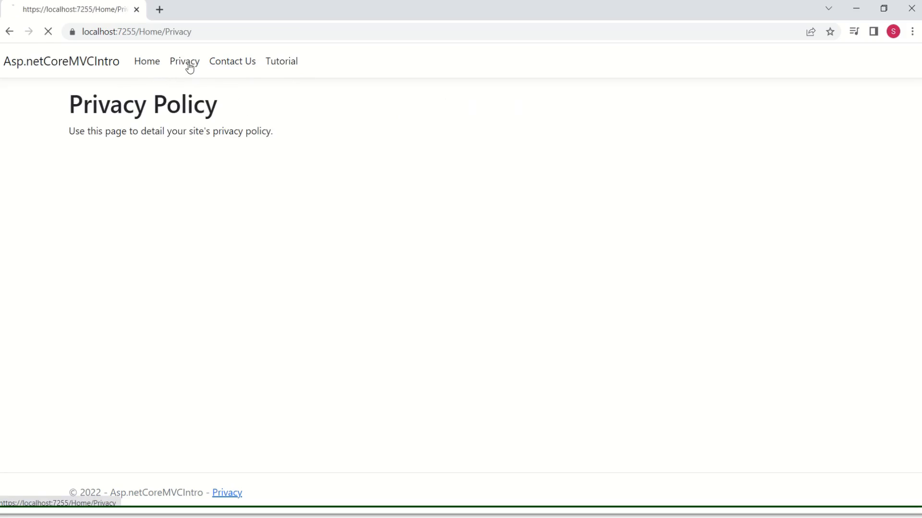
{"action": "left_click", "coordinate": [232, 62]}
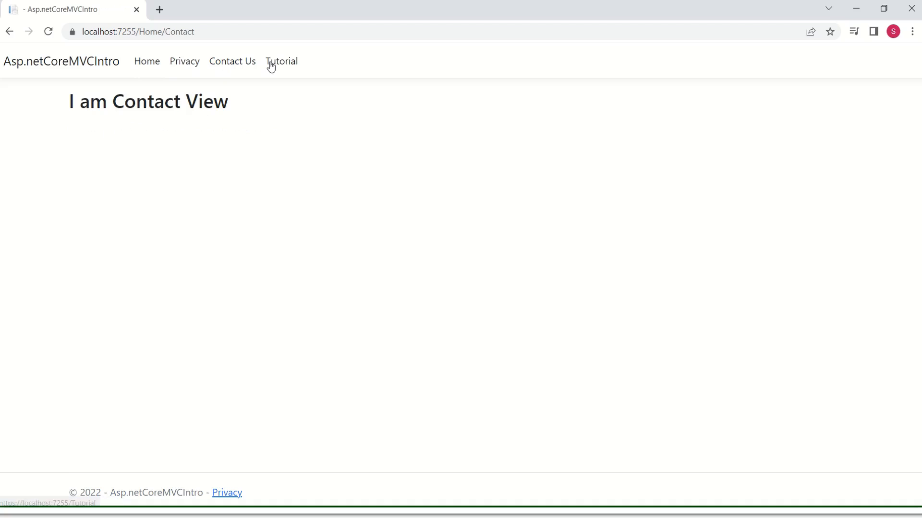
{"action": "left_click", "coordinate": [282, 61]}
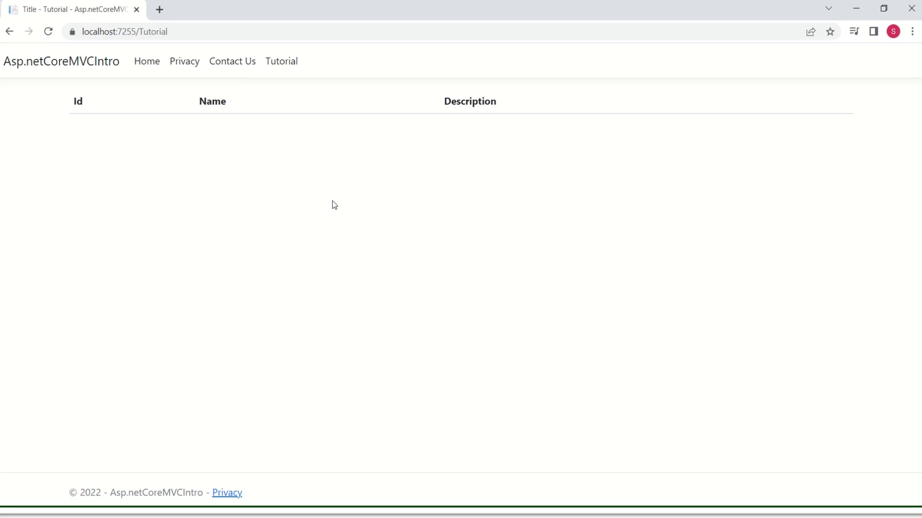
{"action": "mouse_move", "coordinate": [279, 253]}
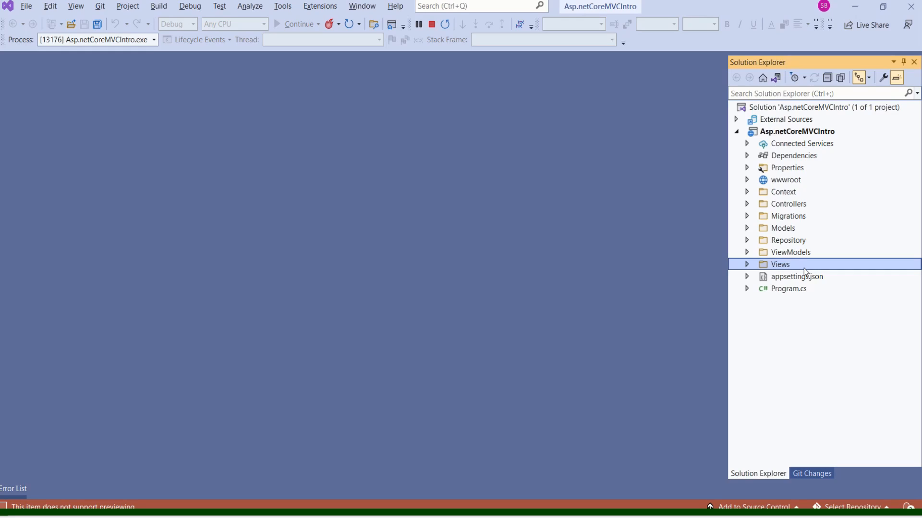
Step: Review the Tutorial Index.cshtml view from the Views > Tutorial folder
{"action": "left_click", "coordinate": [747, 264]}
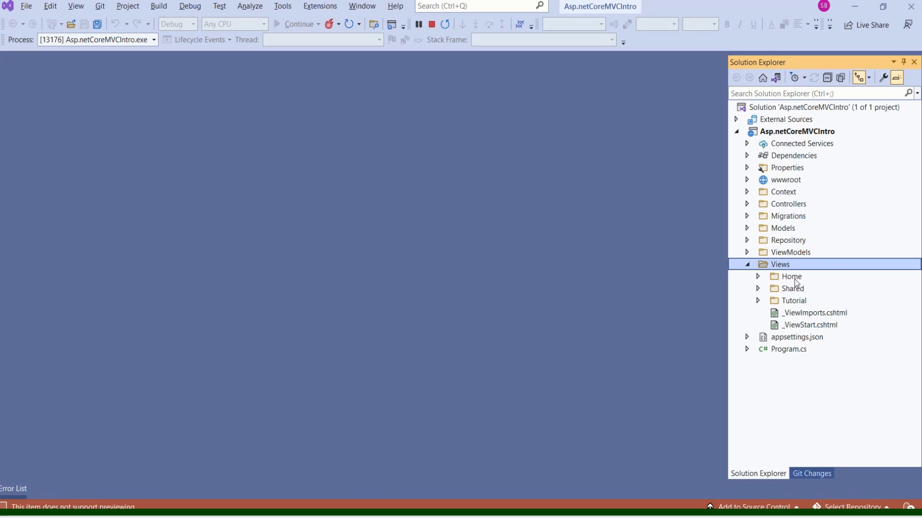
{"action": "mouse_move", "coordinate": [799, 294]}
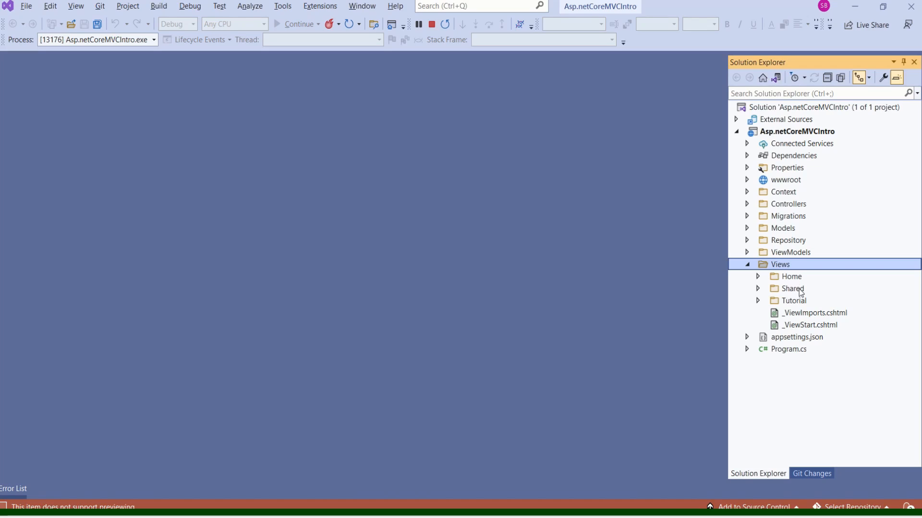
{"action": "left_click", "coordinate": [758, 300]}
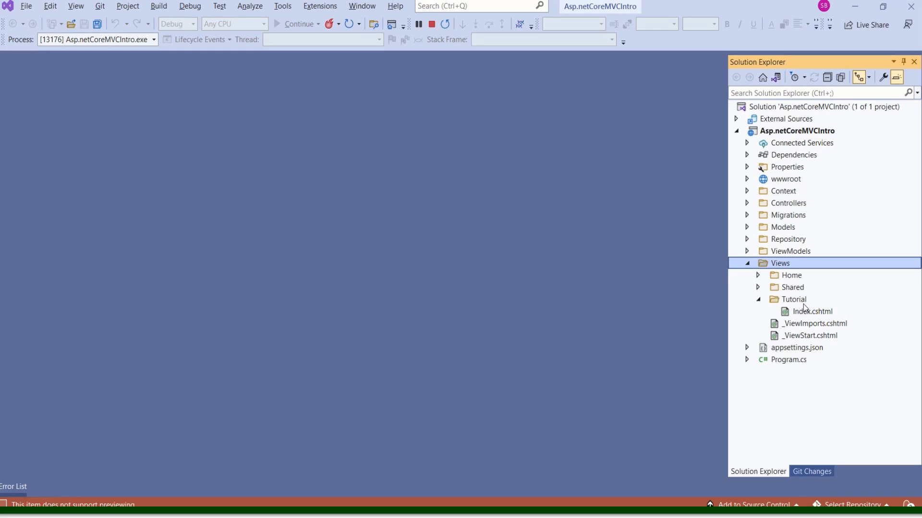
{"action": "double_click", "coordinate": [813, 311]}
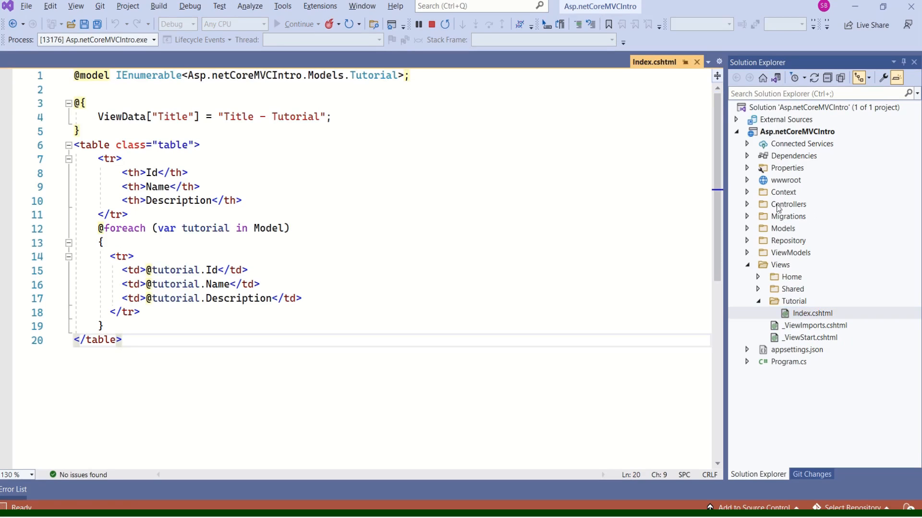
Step: Review TutorialController's Index action and stop debugging
{"action": "left_click", "coordinate": [746, 204]}
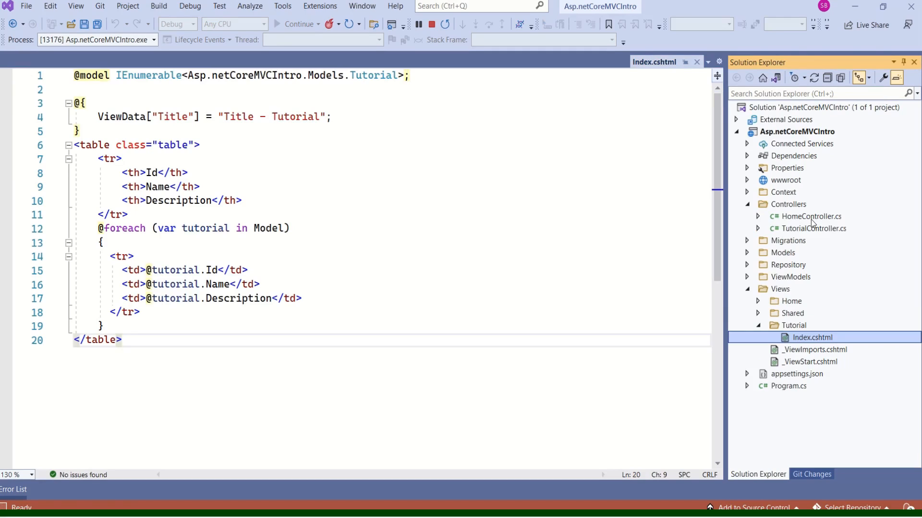
{"action": "left_click", "coordinate": [814, 228]}
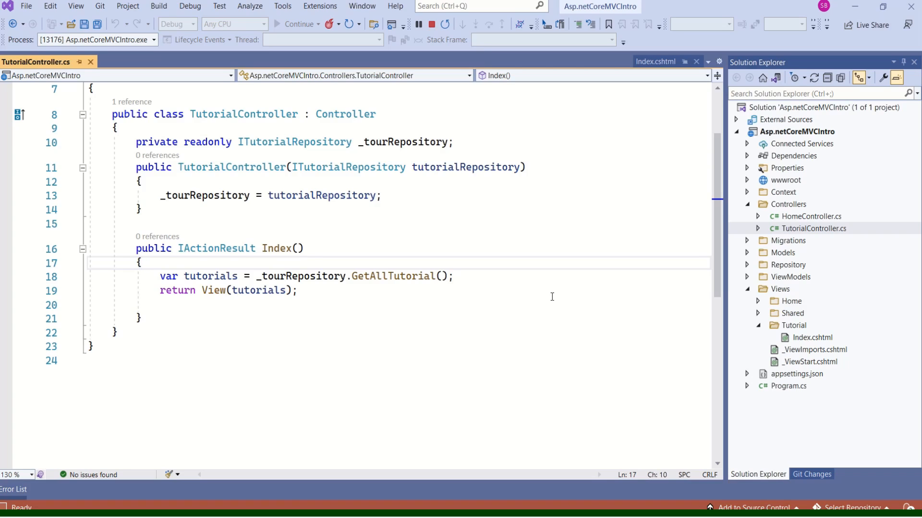
{"action": "left_click", "coordinate": [141, 263]}
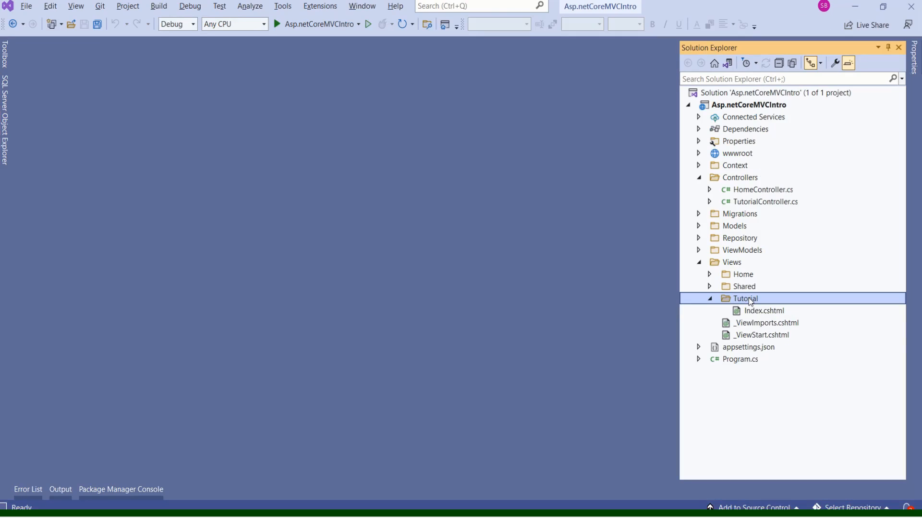
Step: Add a Razor View - Empty named CreateTutorial.cshtml to the Tutorial views folder
{"action": "right_click", "coordinate": [745, 298]}
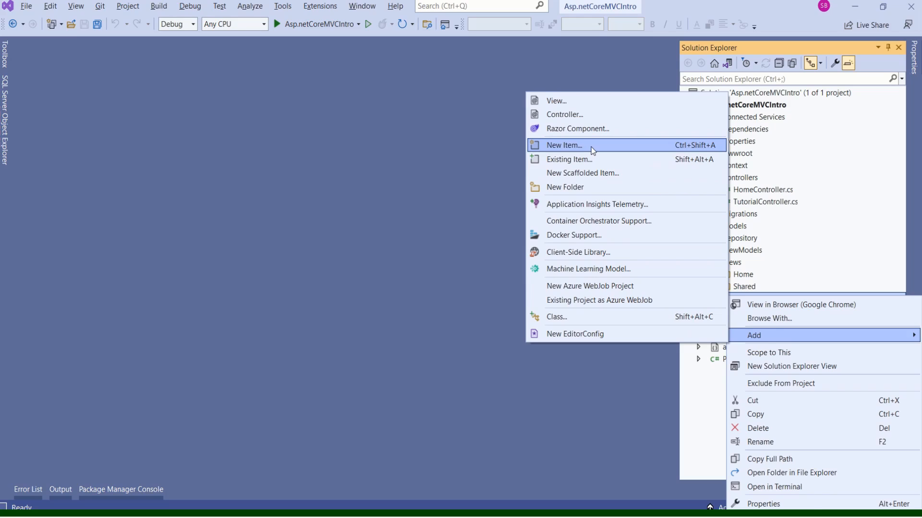
{"action": "left_click", "coordinate": [562, 145]}
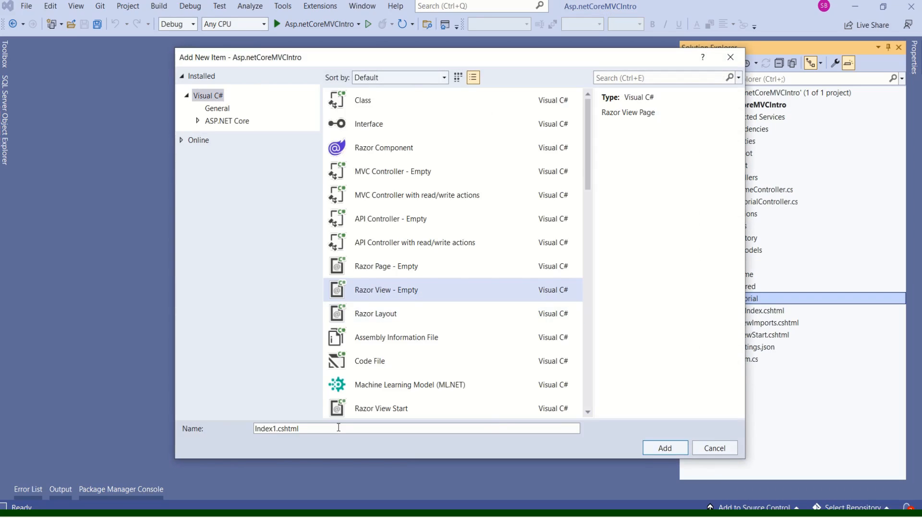
{"action": "type", "text": "CreateTuto"}
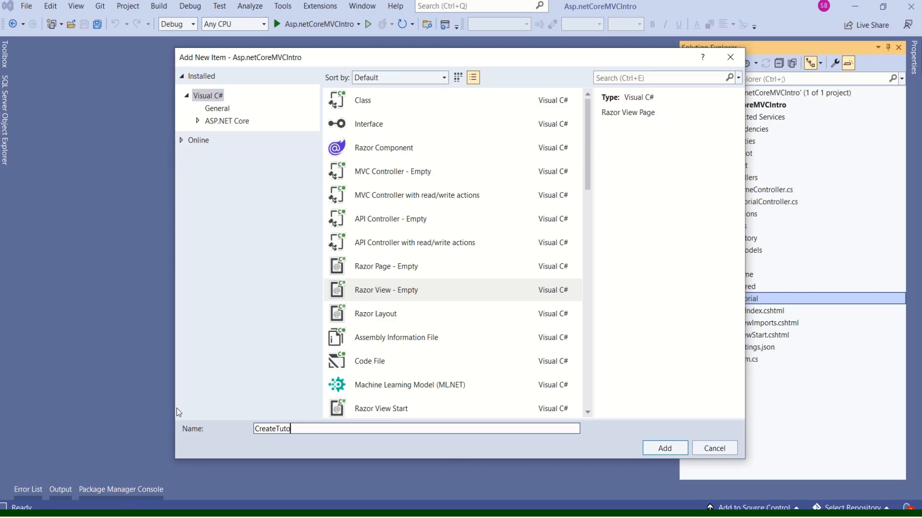
{"action": "left_click", "coordinate": [663, 449]}
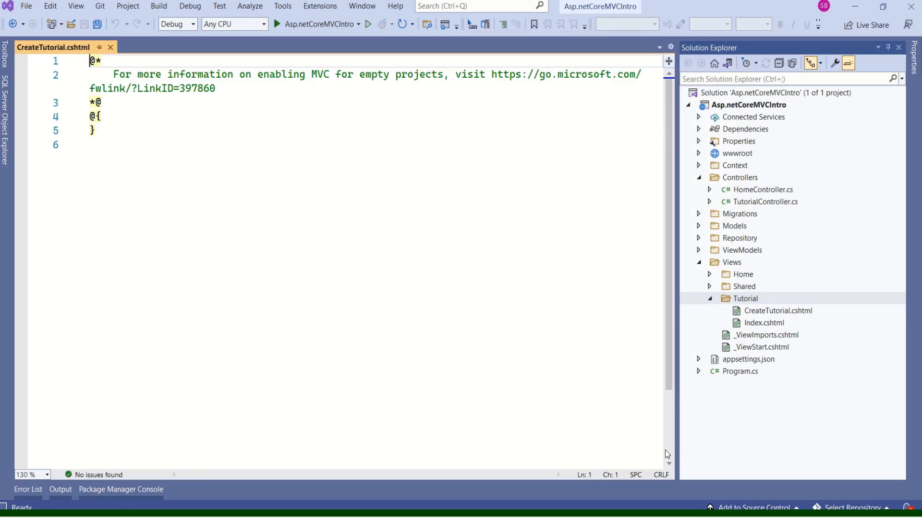
Step: Clear CreateTutorial's template text and expand wwwroot to show the client libraries
{"action": "key", "text": "ctrl+a"}
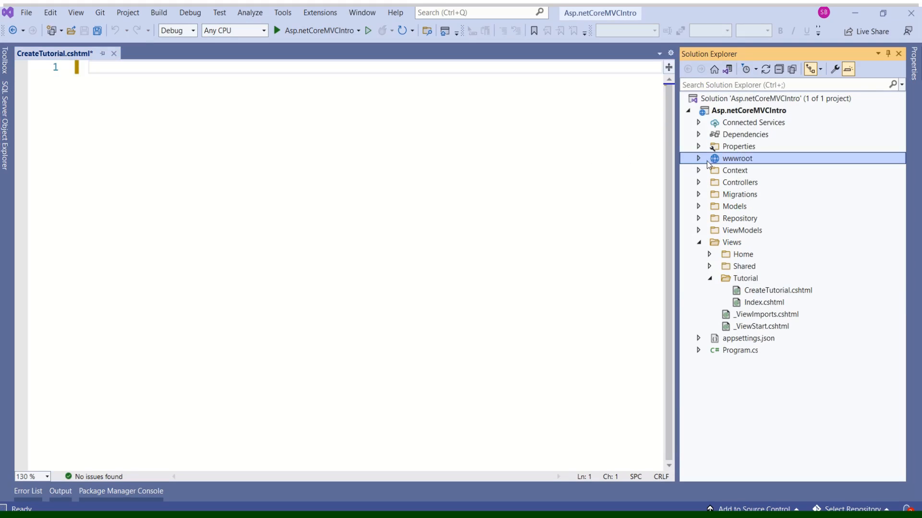
{"action": "left_click", "coordinate": [699, 159]}
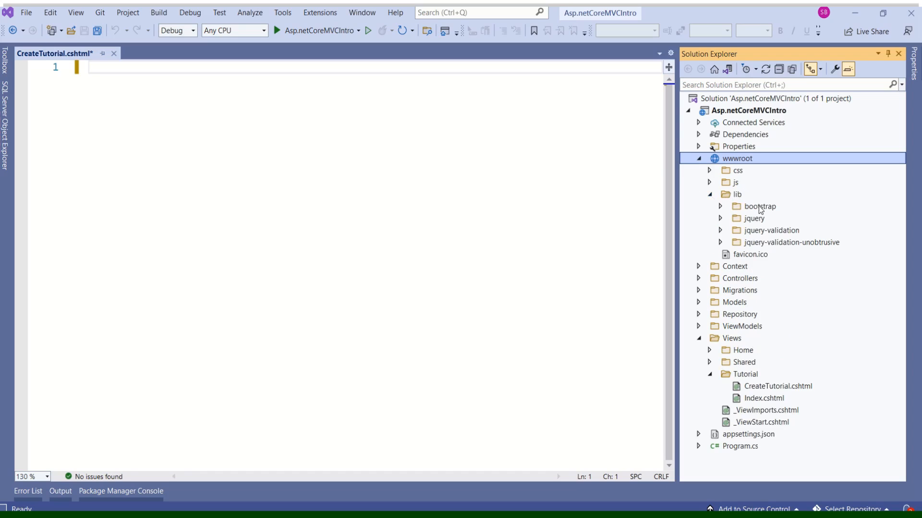
{"action": "mouse_move", "coordinate": [762, 222]}
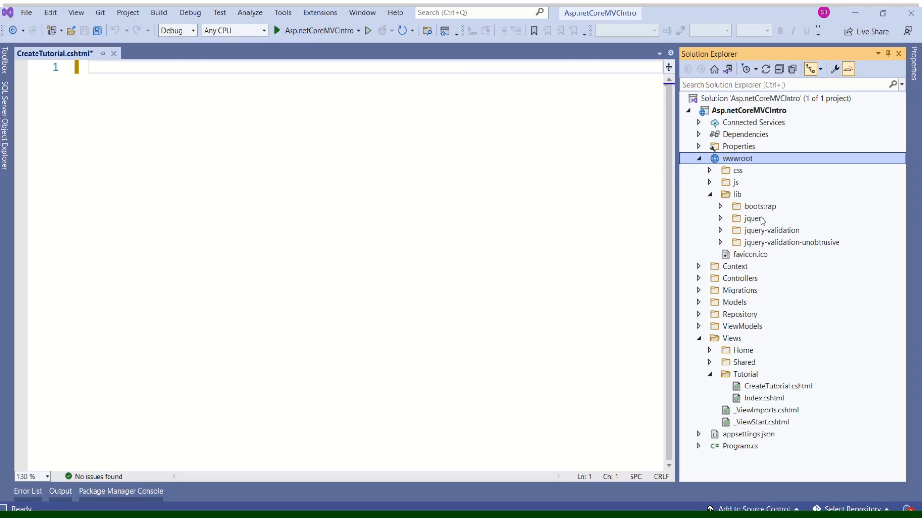
{"action": "mouse_move", "coordinate": [765, 208]}
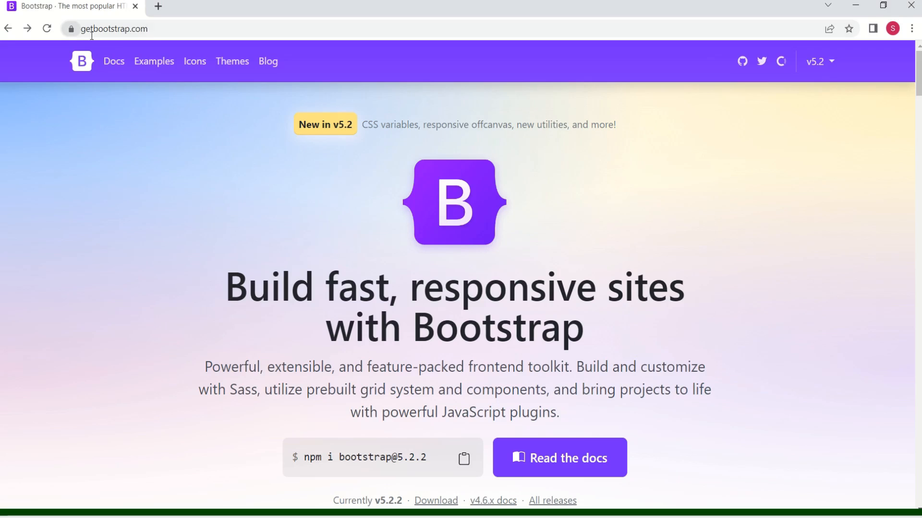
{"action": "mouse_move", "coordinate": [222, 157]}
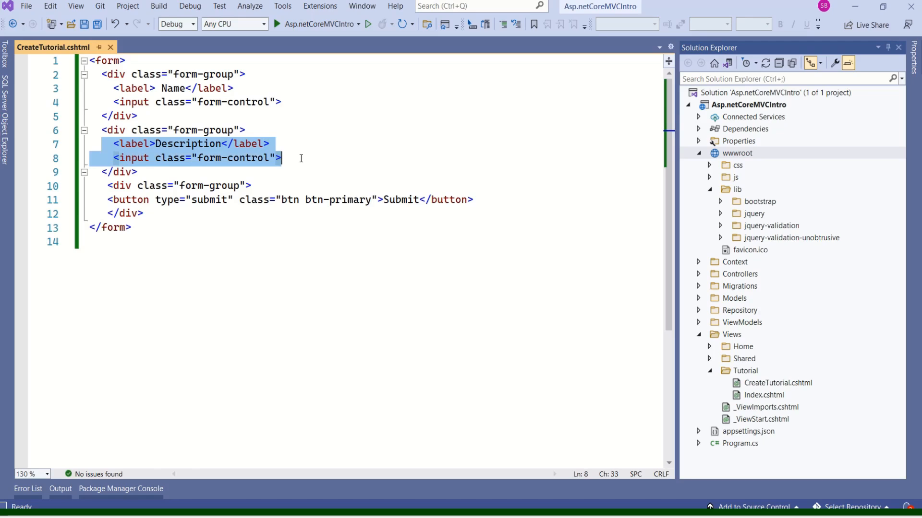
{"action": "mouse_move", "coordinate": [98, 194]}
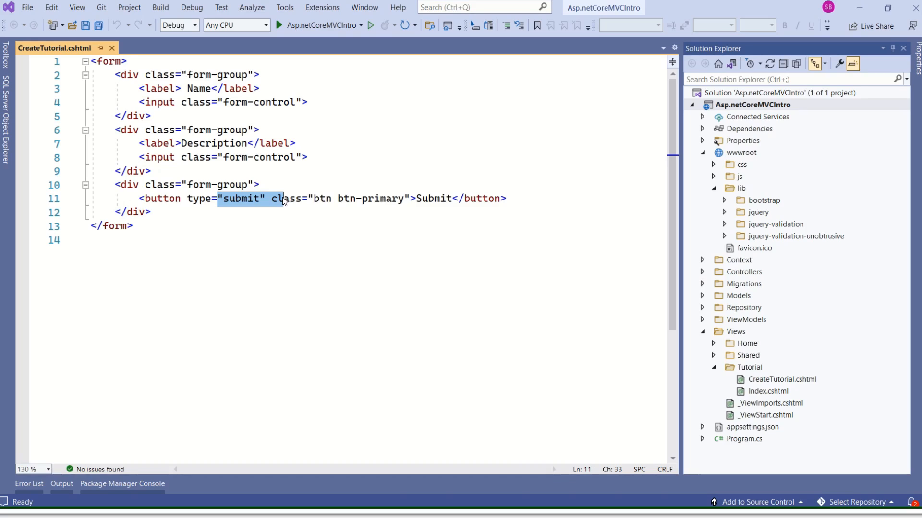
Step: Give the form tag method="post"
{"action": "type", "text": "me"}
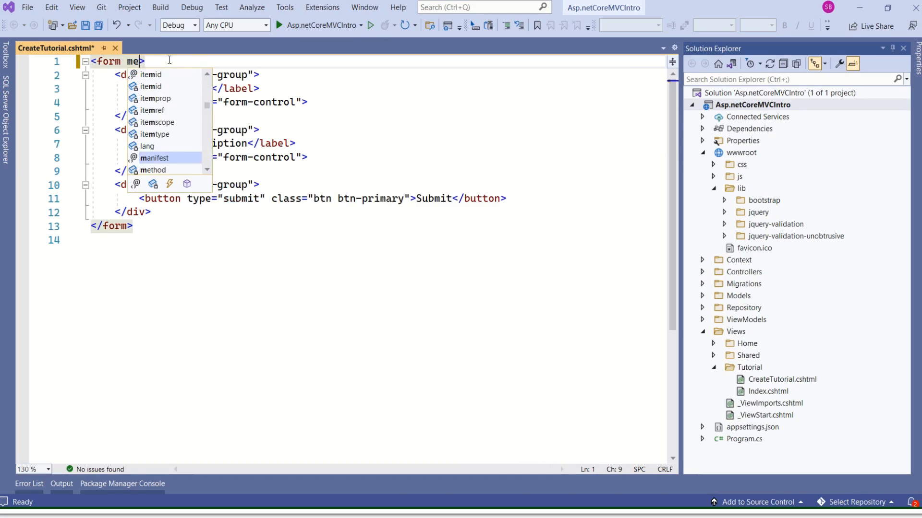
{"action": "type", "text": "thod"}
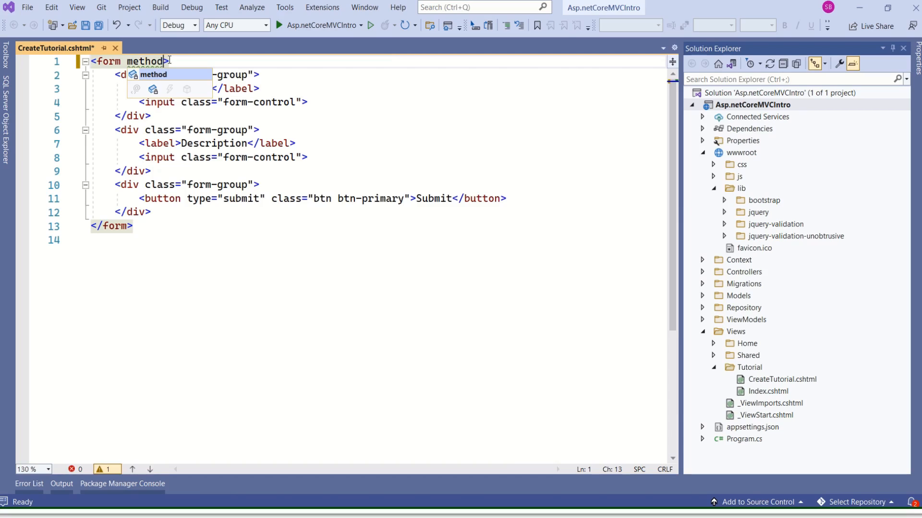
{"action": "type", "text": "=\"post\""}
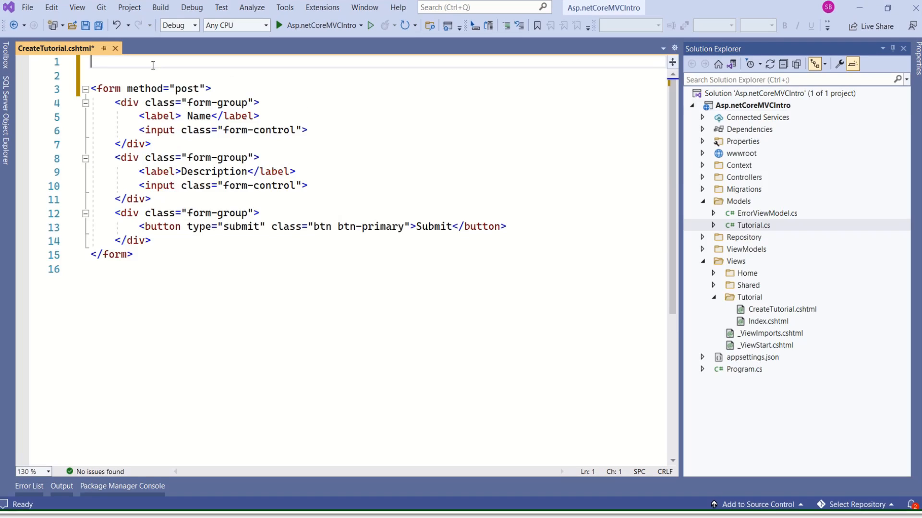
{"action": "type", "text": "Om"}
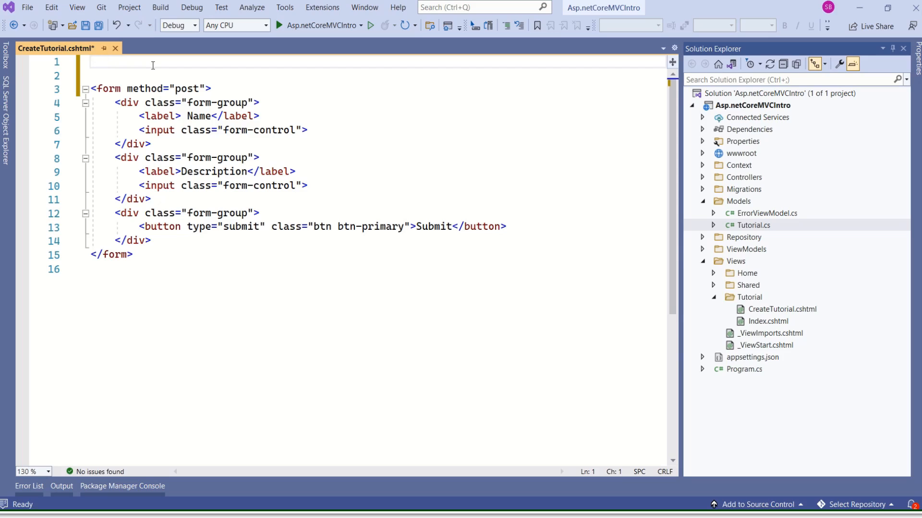
{"action": "type", "text": "@model"}
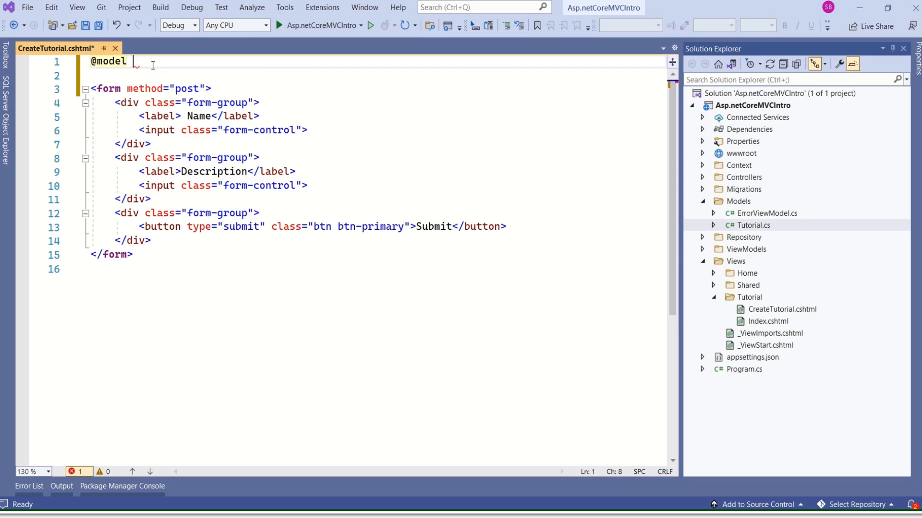
{"action": "type", "text": "Asp.netCoreMVCIntro.Models."}
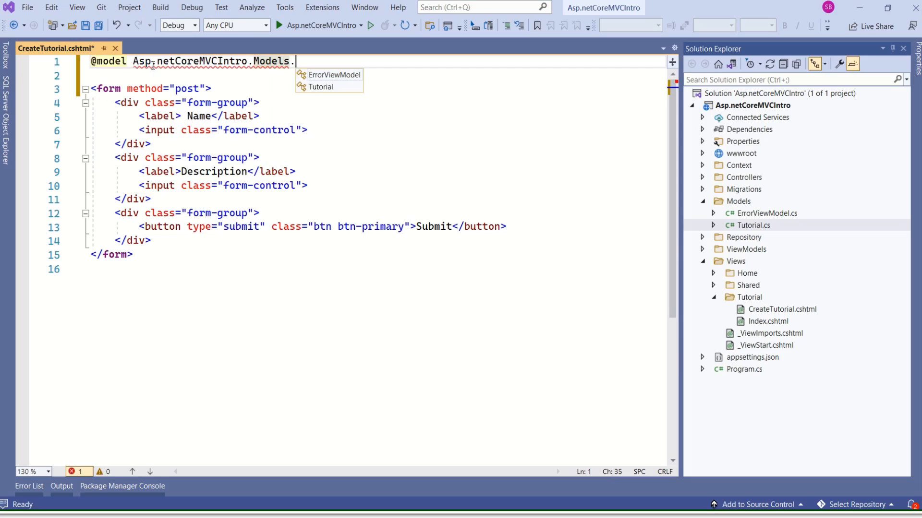
{"action": "left_click", "coordinate": [319, 87]}
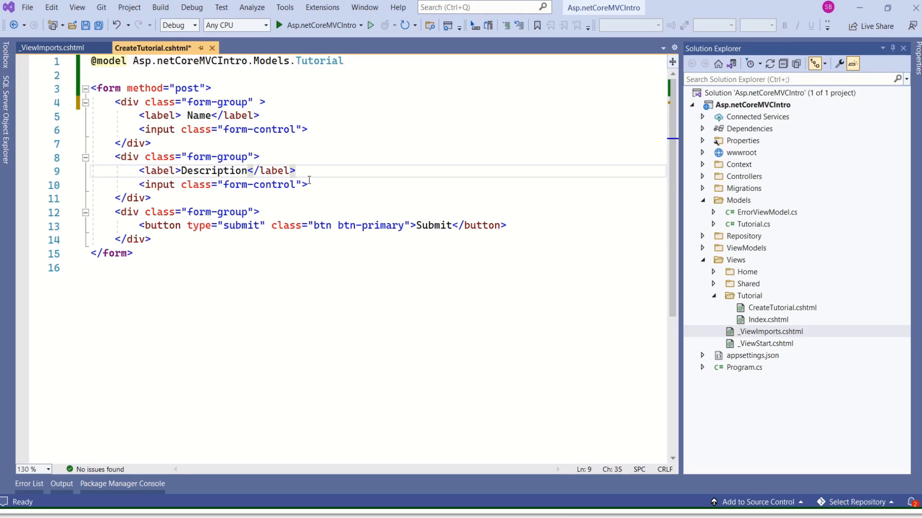
{"action": "mouse_move", "coordinate": [789, 324]}
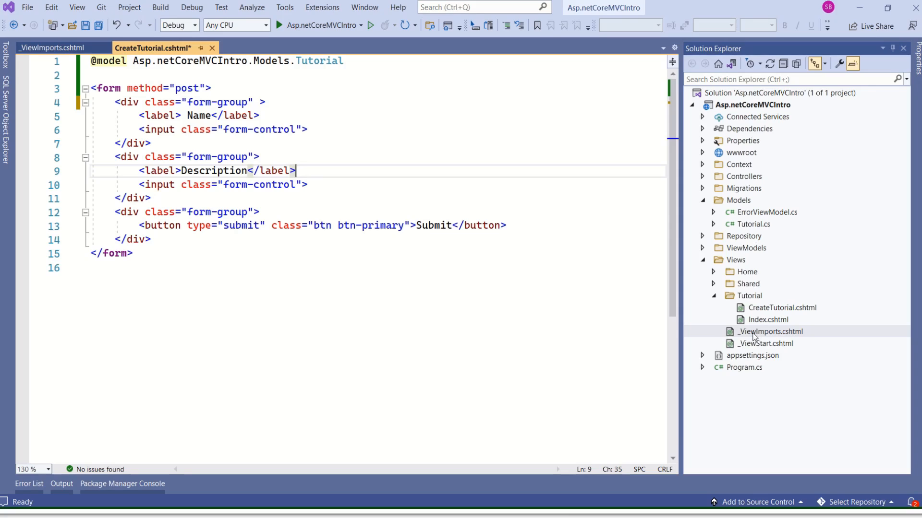
{"action": "left_click", "coordinate": [52, 48]}
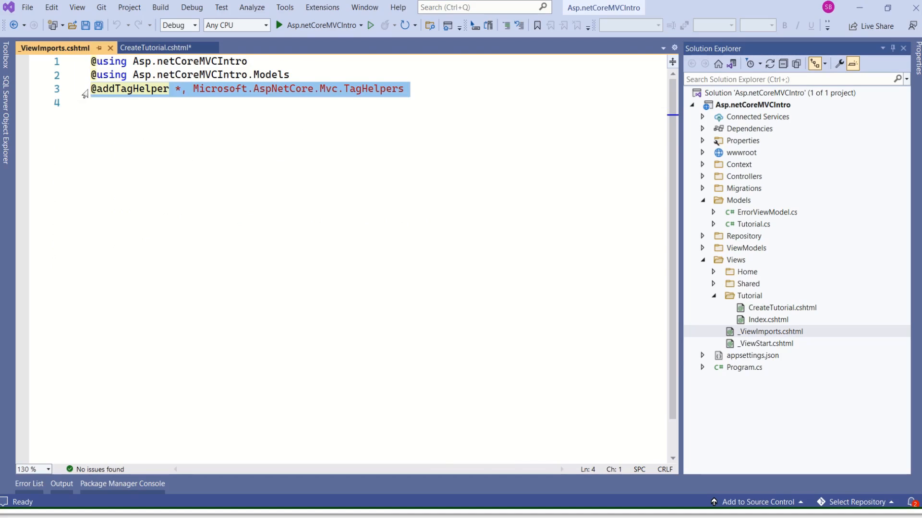
{"action": "left_click", "coordinate": [425, 89]}
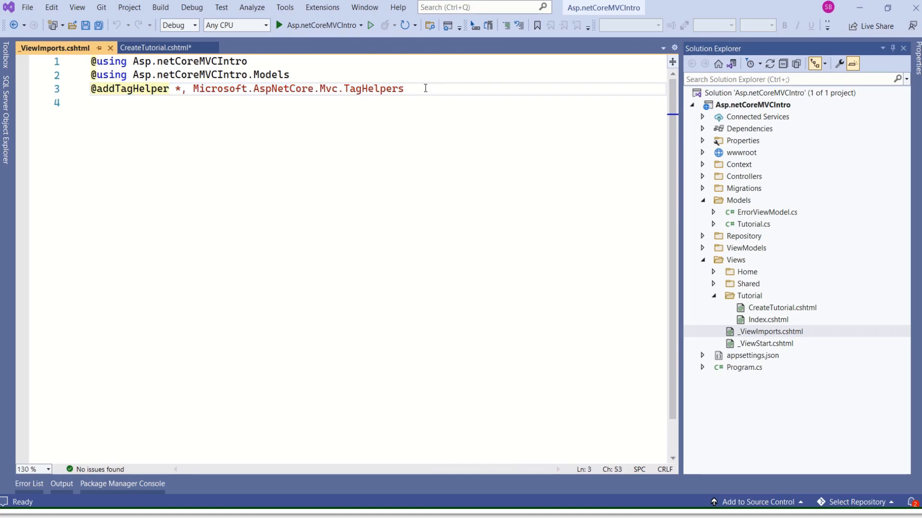
Step: Give the form asp-controller="Tutorial" and an empty asp-action attribute
{"action": "left_click", "coordinate": [153, 48]}
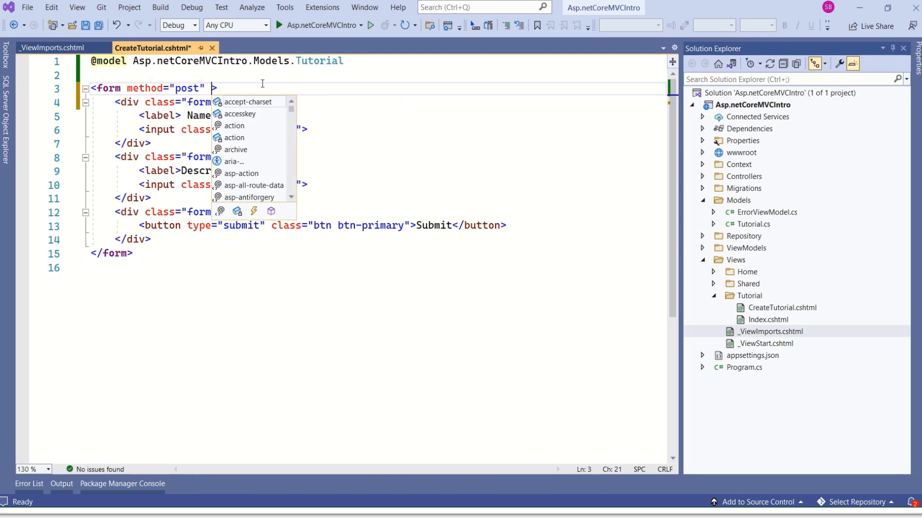
{"action": "type", "text": "asp-controller=\""}
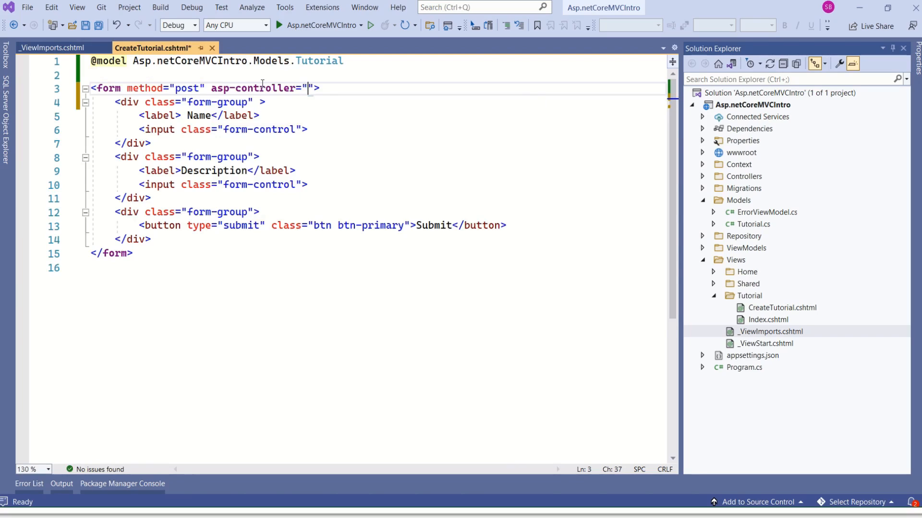
{"action": "type", "text": "Tutorial"}
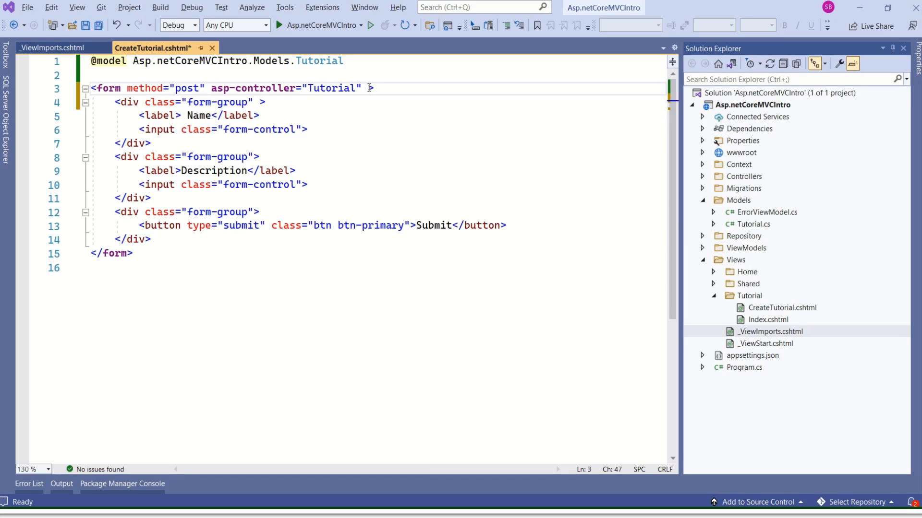
{"action": "type", "text": "asp-action"}
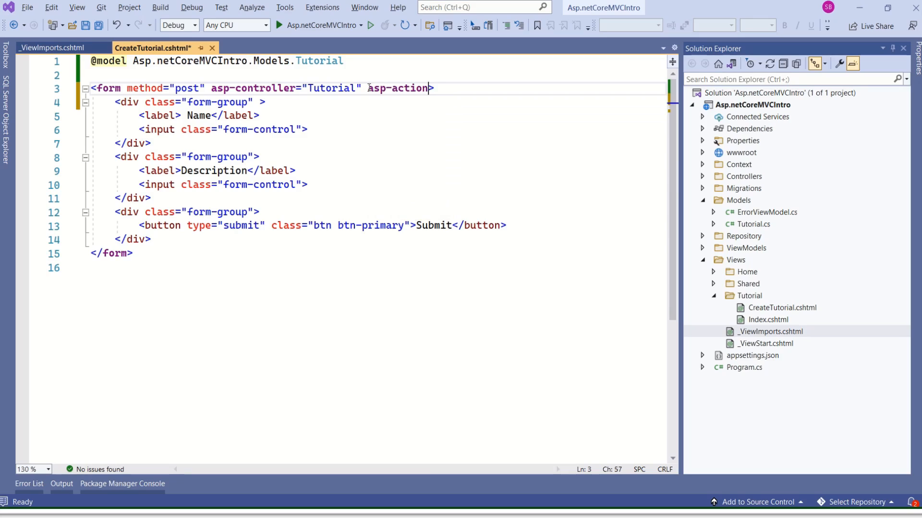
Step: Bind the Name label and input with asp-for="Name"
{"action": "type", "text": "=\""}
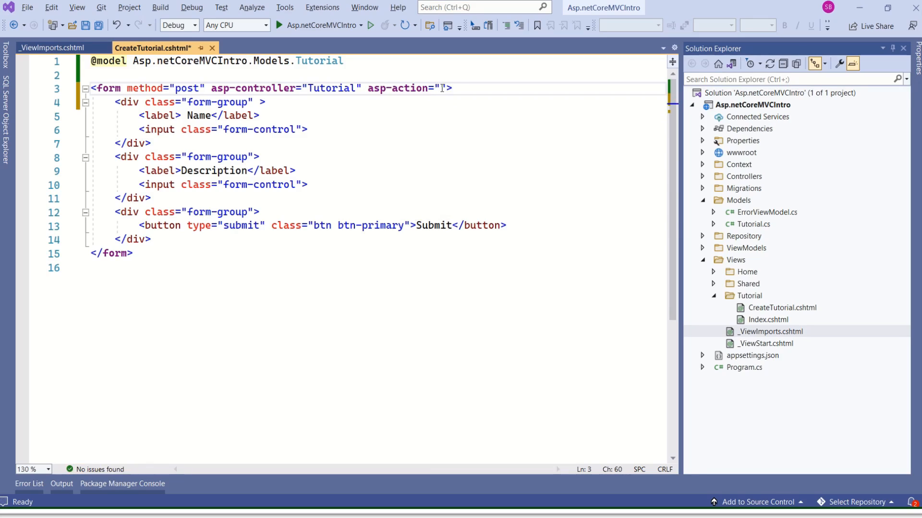
{"action": "left_click", "coordinate": [307, 130]}
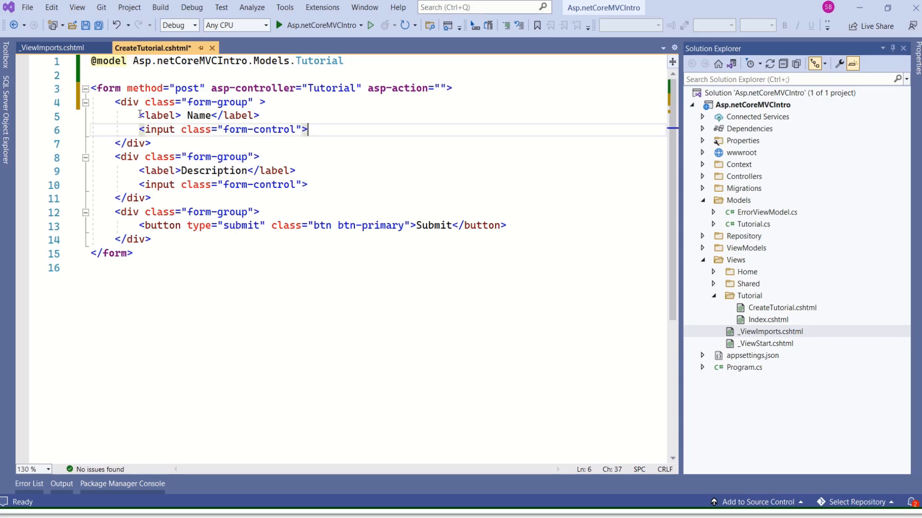
{"action": "left_click_drag", "start_coordinate": [167, 102], "coordinate": [308, 129]}
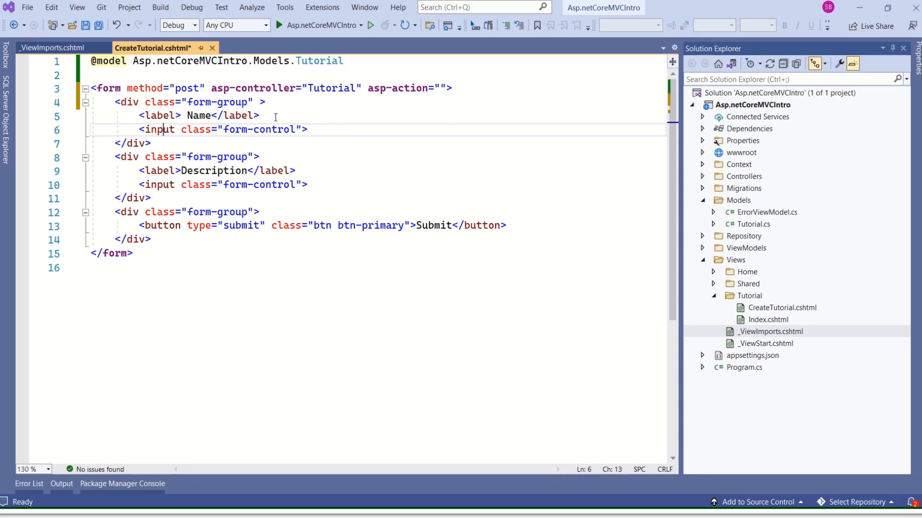
{"action": "mouse_move", "coordinate": [218, 127]}
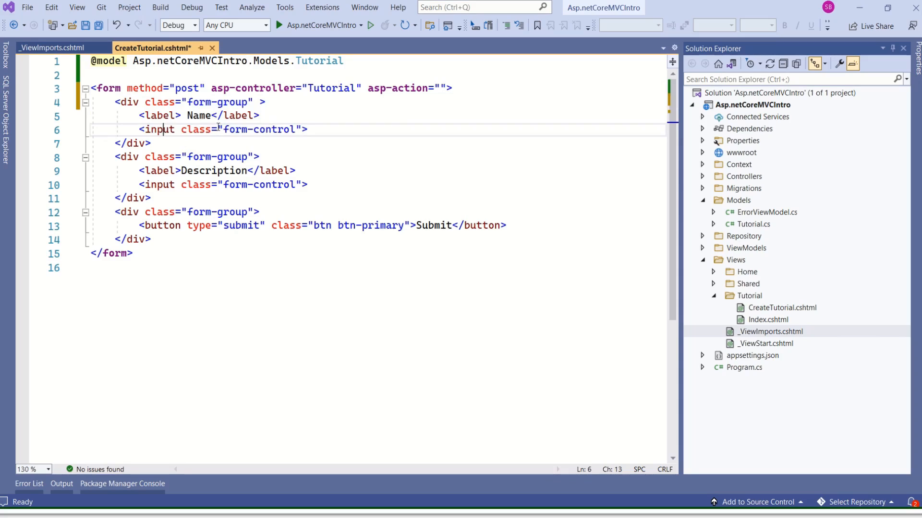
{"action": "left_click", "coordinate": [179, 115]}
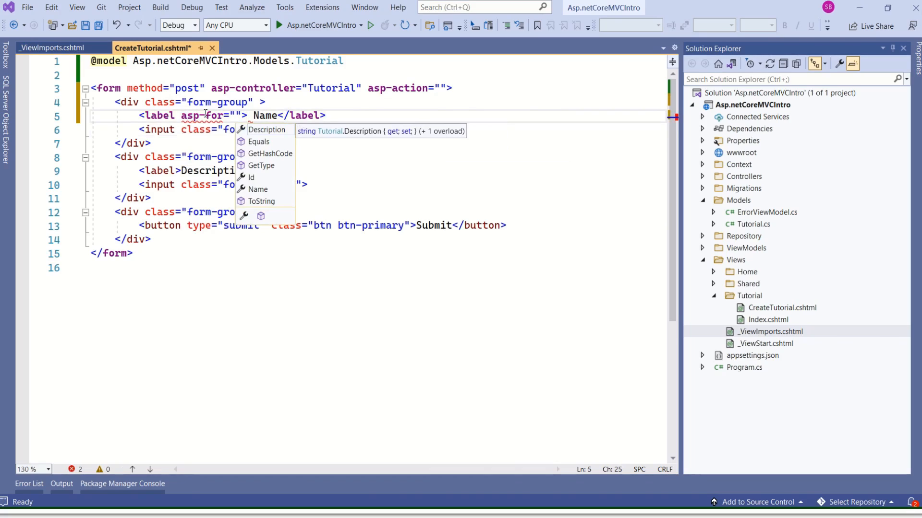
{"action": "type", "text": "Name"}
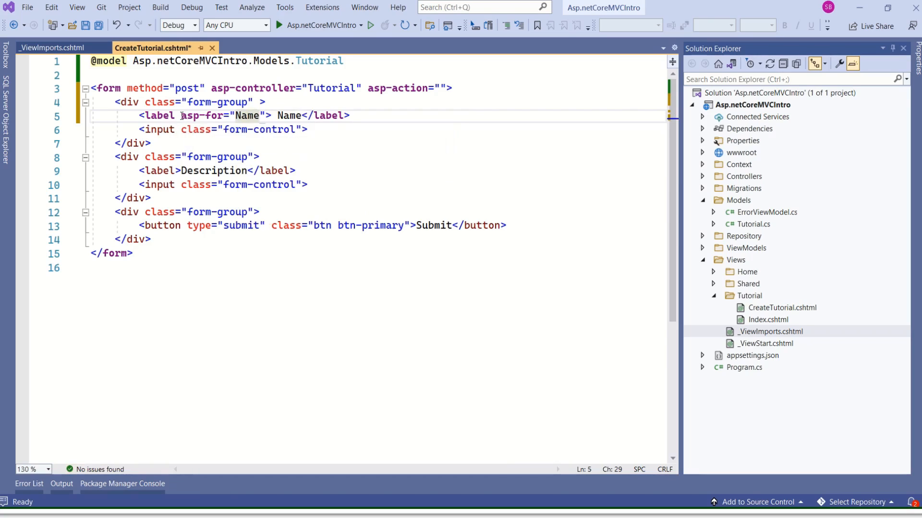
Step: Bind the Description label with asp-for="Description"
{"action": "double_click", "coordinate": [222, 115]}
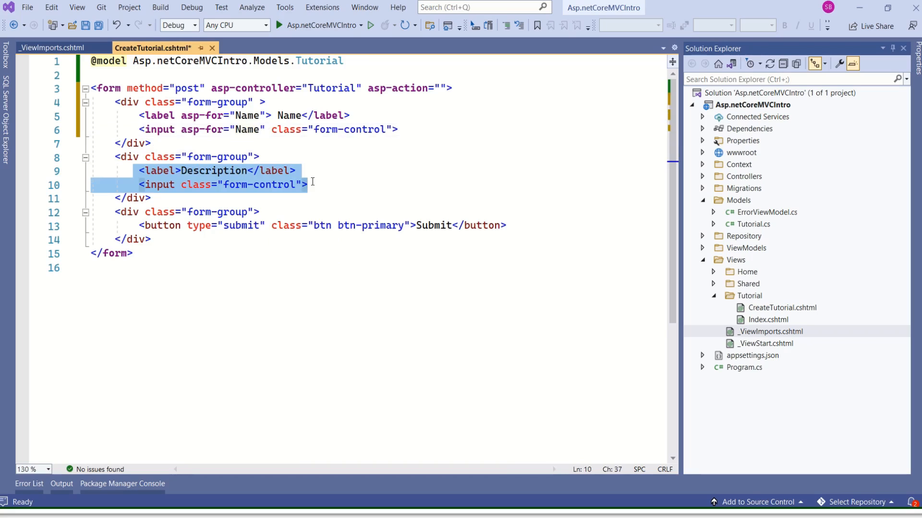
{"action": "type", "text": "asp-for=\"Description\""}
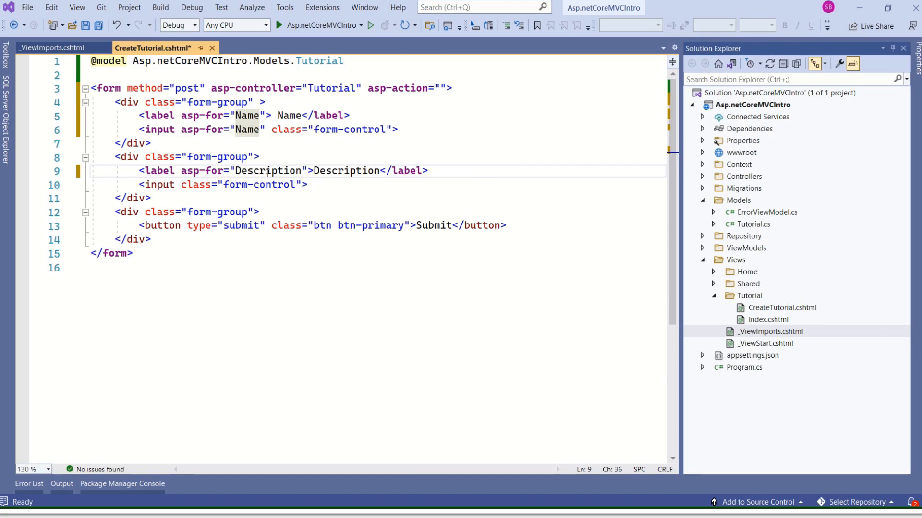
{"action": "mouse_move", "coordinate": [180, 186]}
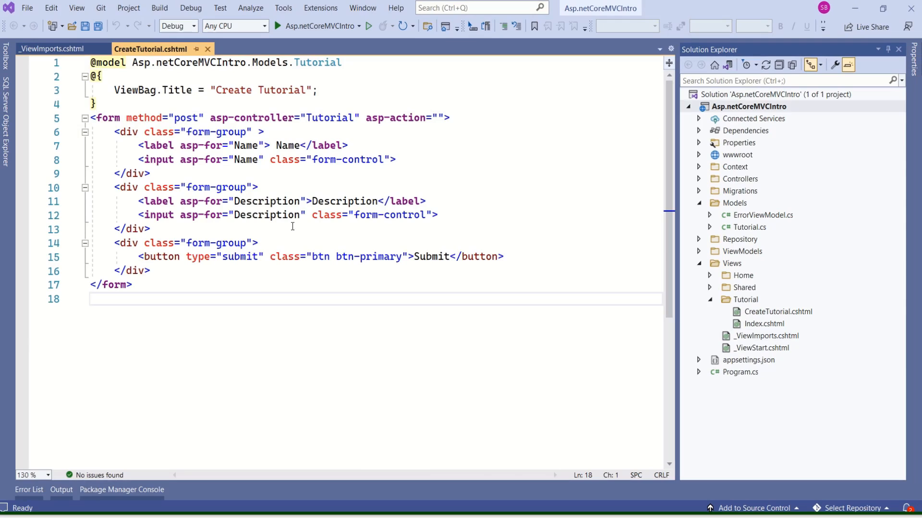
Step: Duplicate the Index action as CreateTutorial returning View() in TutorialController
{"action": "left_click", "coordinate": [699, 179]}
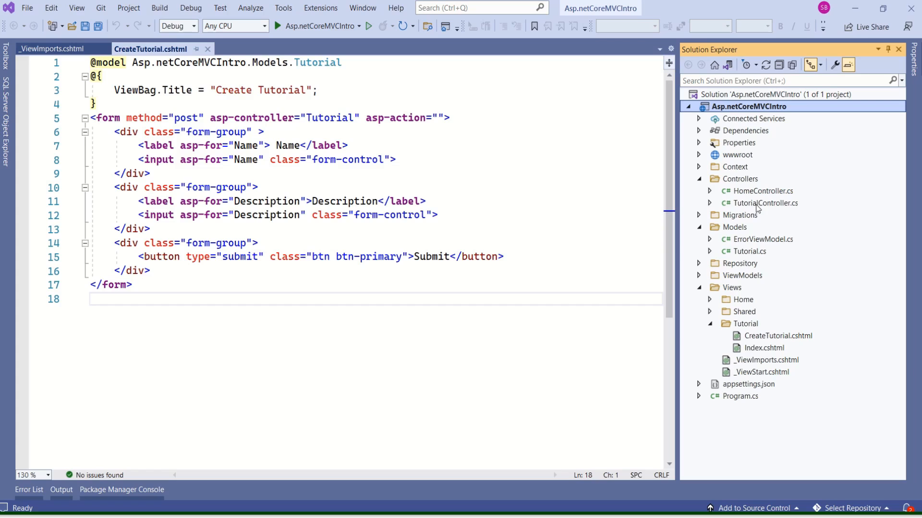
{"action": "double_click", "coordinate": [766, 201]}
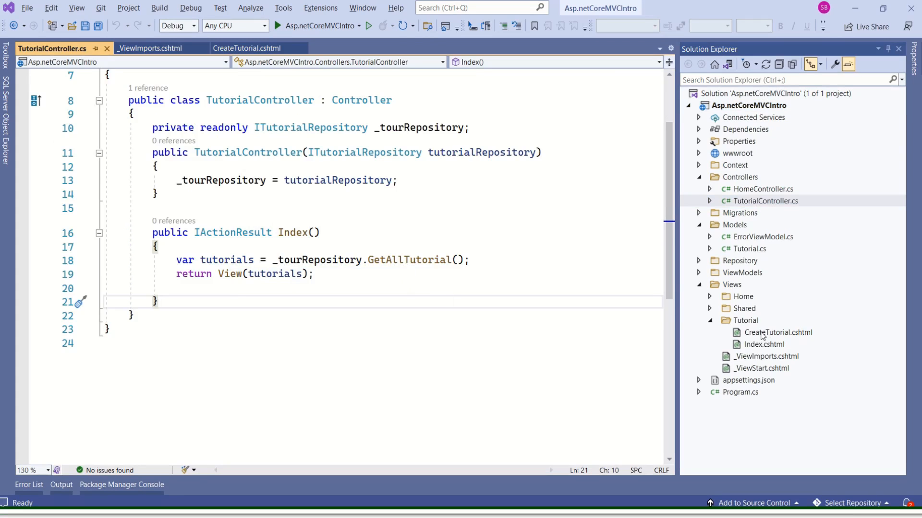
{"action": "left_click_drag", "start_coordinate": [153, 233], "coordinate": [156, 302]}
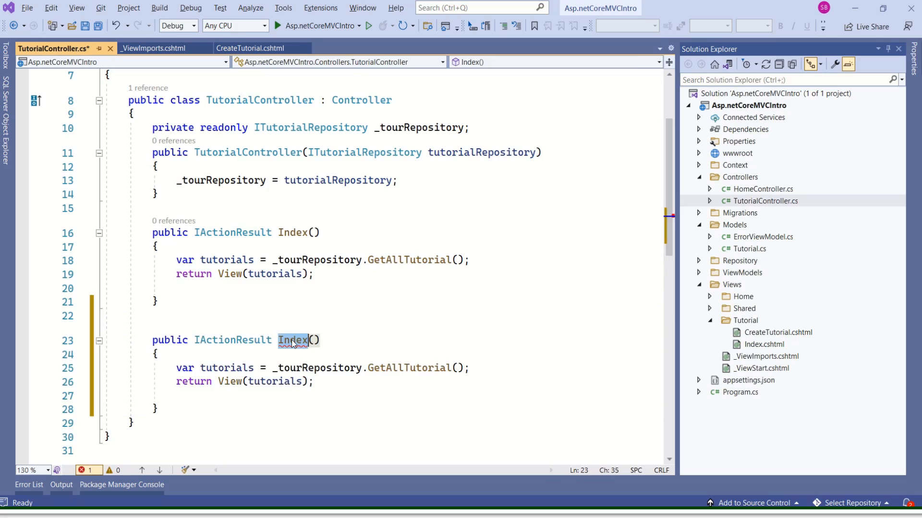
{"action": "type", "text": "CreateTutorial"}
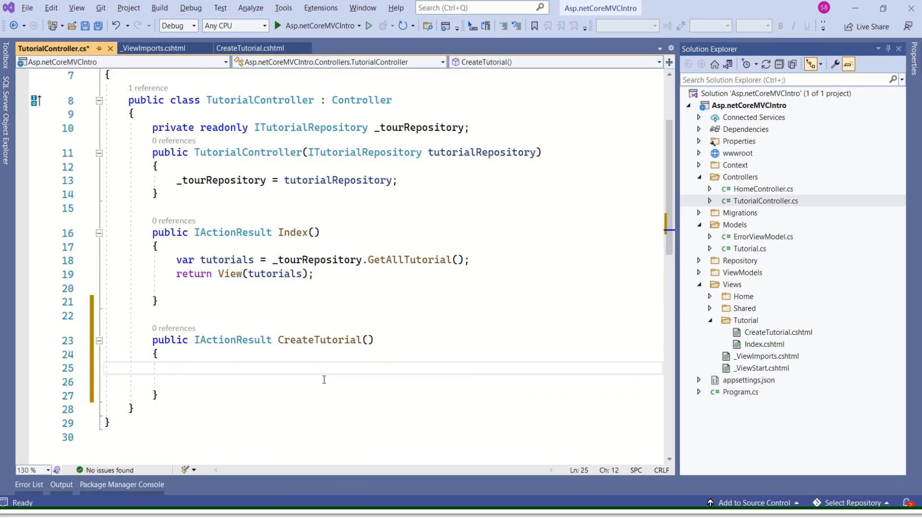
{"action": "type", "text": "return View();"}
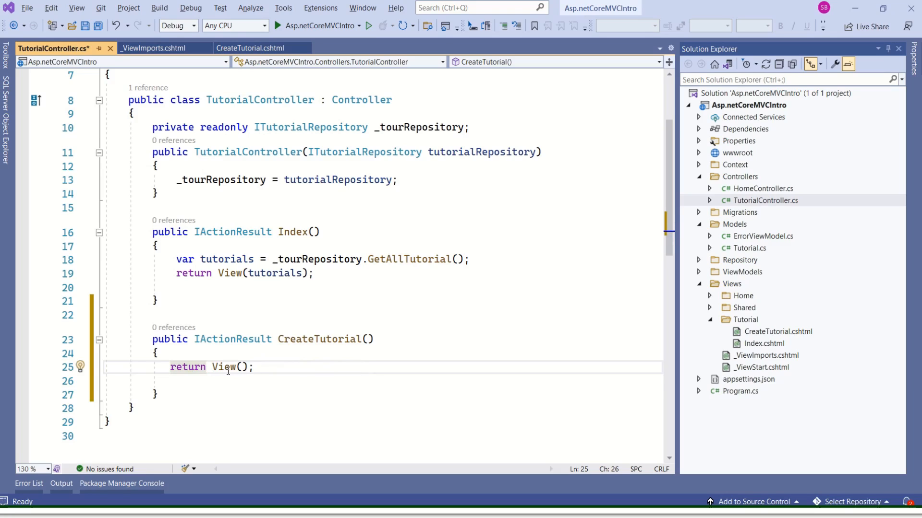
Step: Switch to the running site in Chrome and show its empty Tutorial table page
{"action": "left_click", "coordinate": [368, 25]}
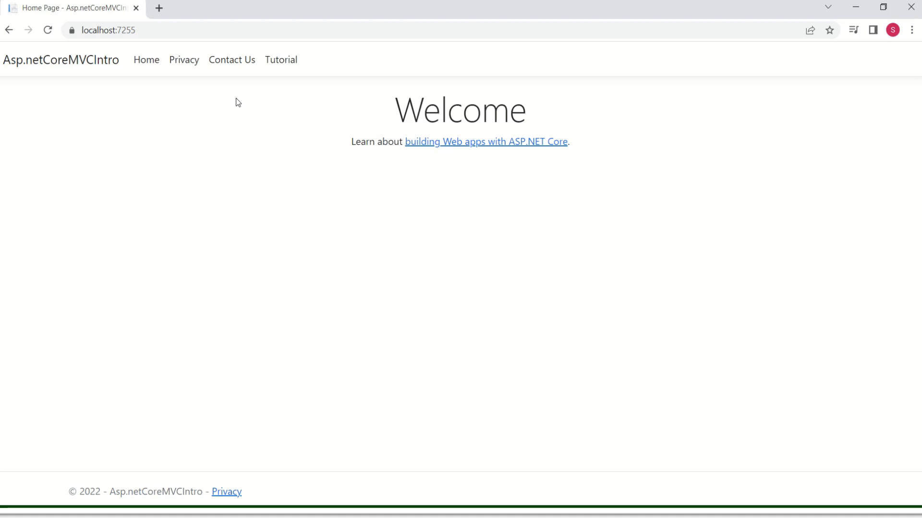
{"action": "left_click", "coordinate": [281, 59]}
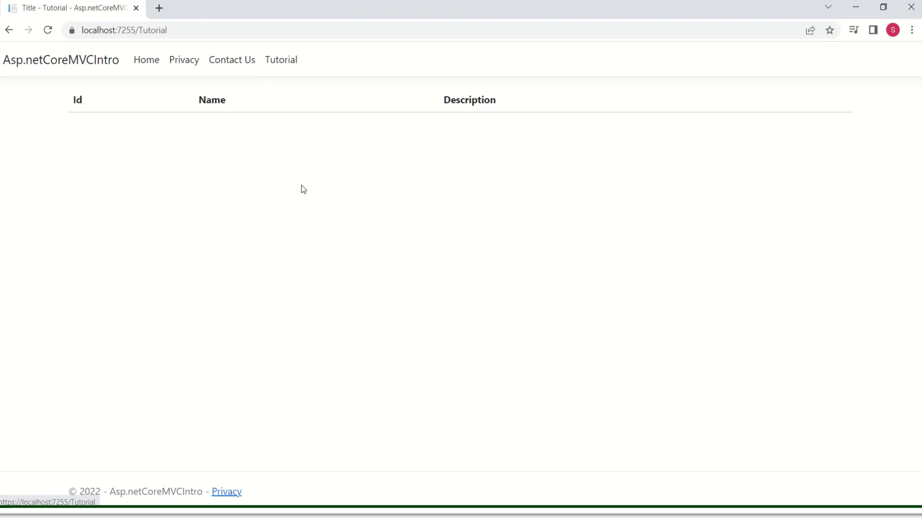
{"action": "mouse_move", "coordinate": [326, 191]}
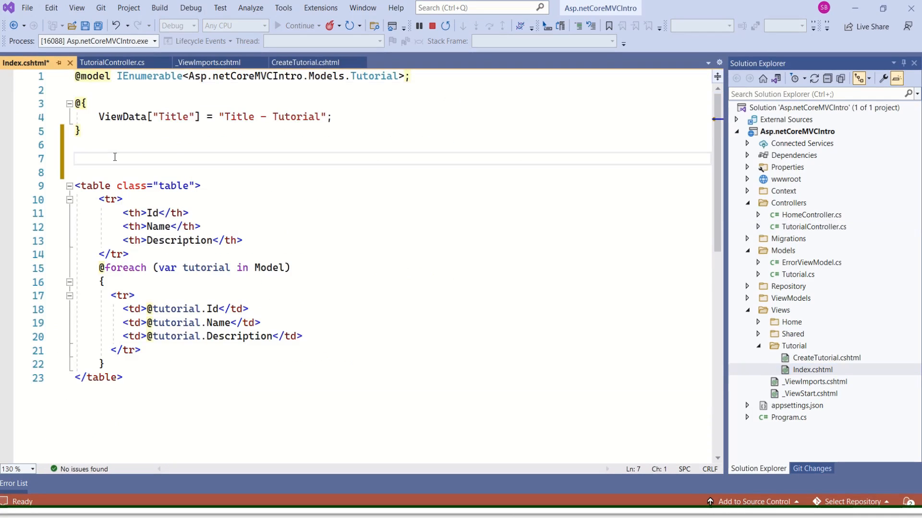
Step: Insert an 'Add New Tutorial' btn-primary link targeting controller Tutorial, action CreateTutorial above the table
{"action": "type", "text": "<a class=\"text-dark btn btn-primary mt-3\" asp-area=\"\" asp-controller=\"Tutorial\" asp-action=\"CreateTutorial\">Add New Tutorial</a>"}
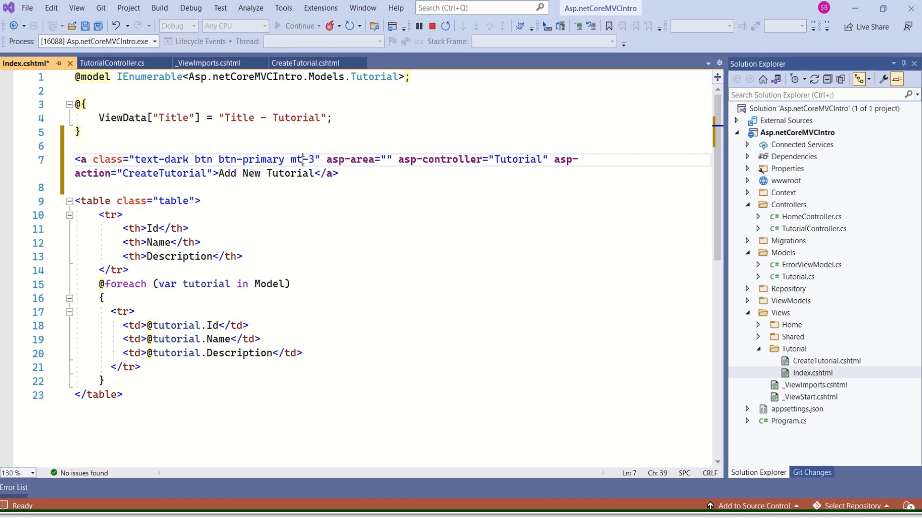
{"action": "left_click_drag", "start_coordinate": [398, 159], "coordinate": [216, 173]}
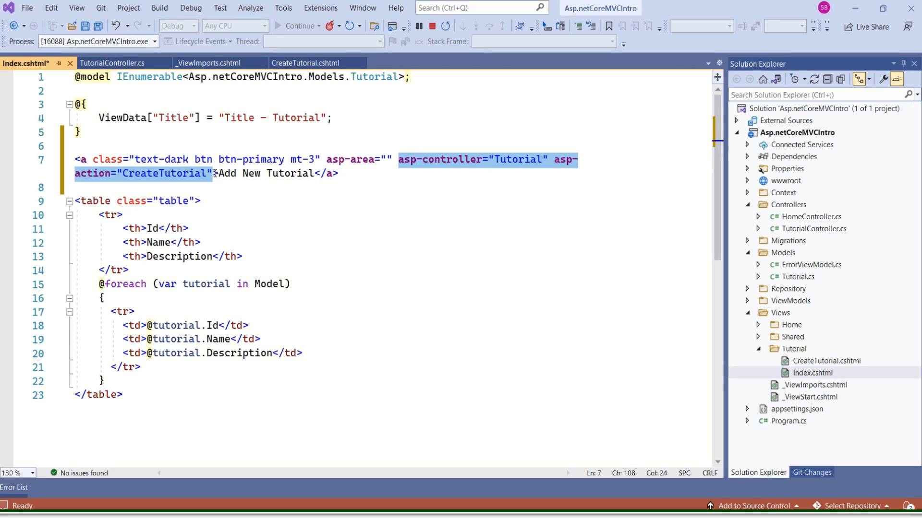
{"action": "left_click", "coordinate": [339, 172]}
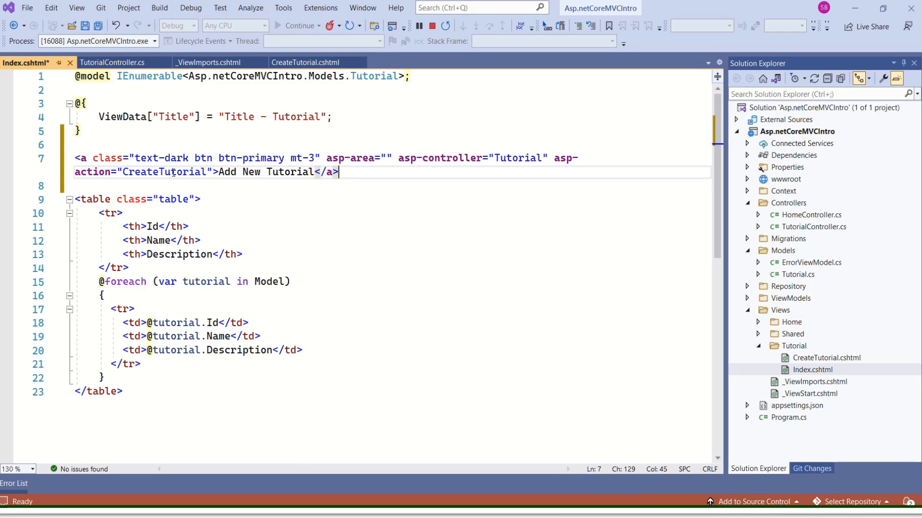
{"action": "double_click", "coordinate": [164, 172]}
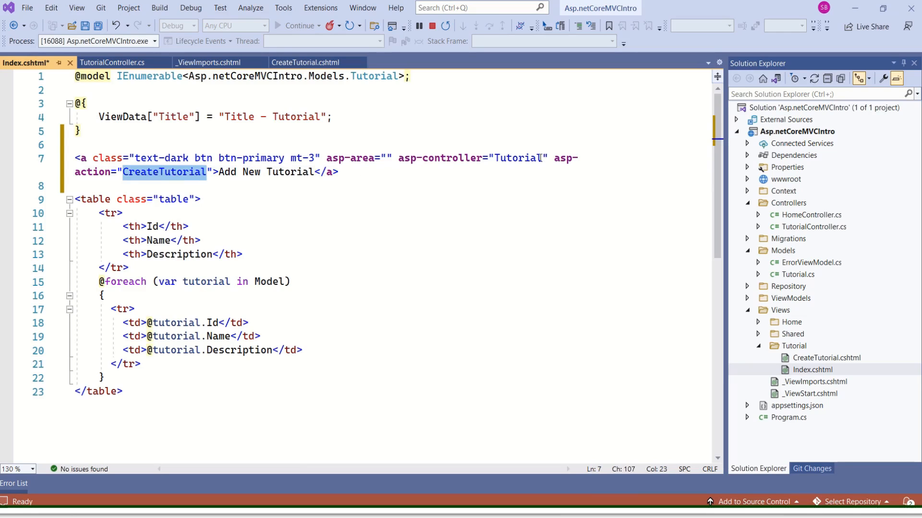
{"action": "double_click", "coordinate": [517, 158]}
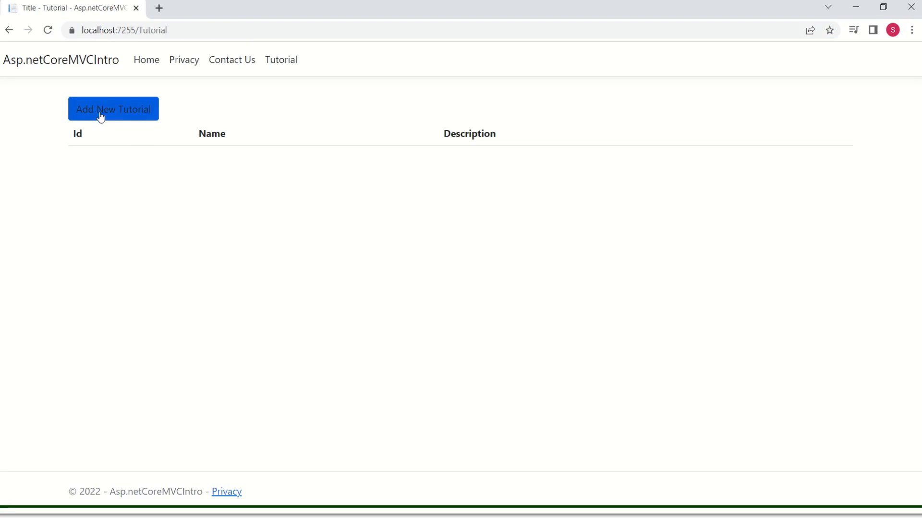
Step: Use the new Add New Tutorial button to reach the Create Tutorial form
{"action": "left_click", "coordinate": [113, 109]}
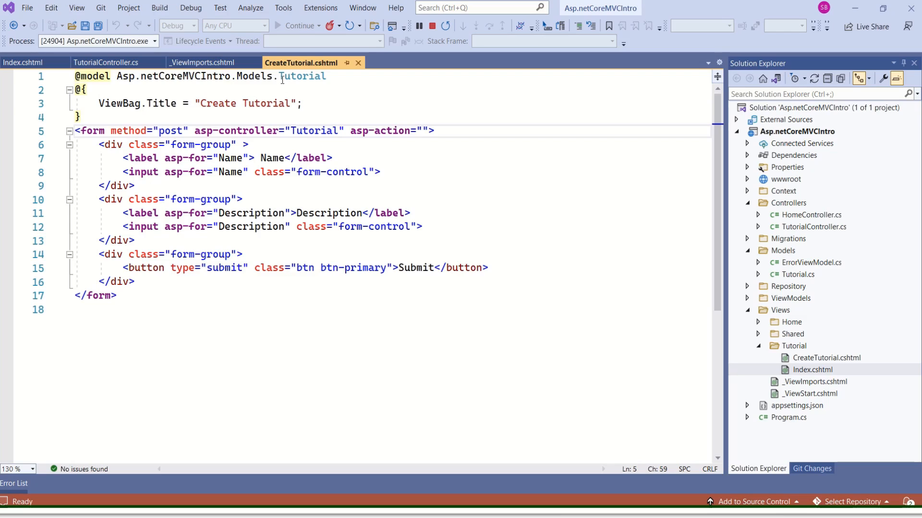
{"action": "mouse_move", "coordinate": [402, 147]}
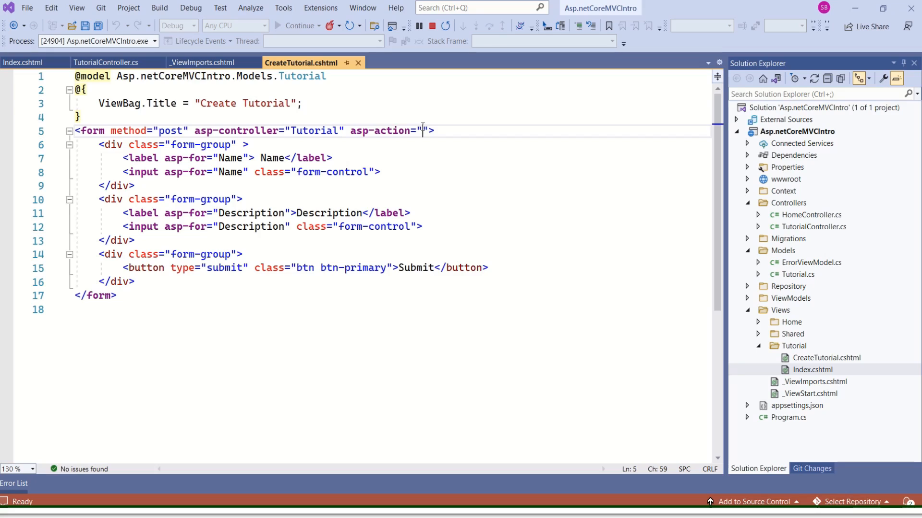
Step: Set the form's asp-action to CreateTutorial in CreateTutorial.cshtml
{"action": "type", "text": "CreateTutorial"}
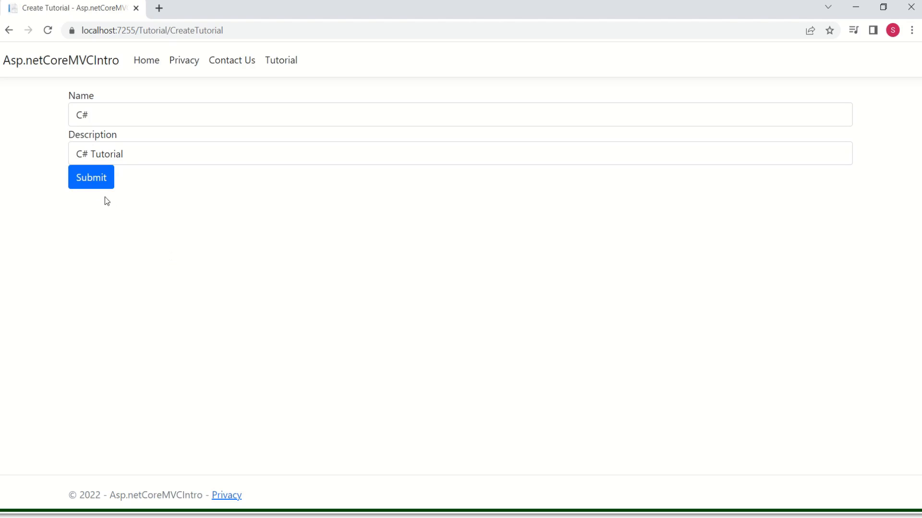
Step: Submit the C# tutorial form twice, landing back on the still-empty Tutorial table
{"action": "left_click", "coordinate": [90, 177]}
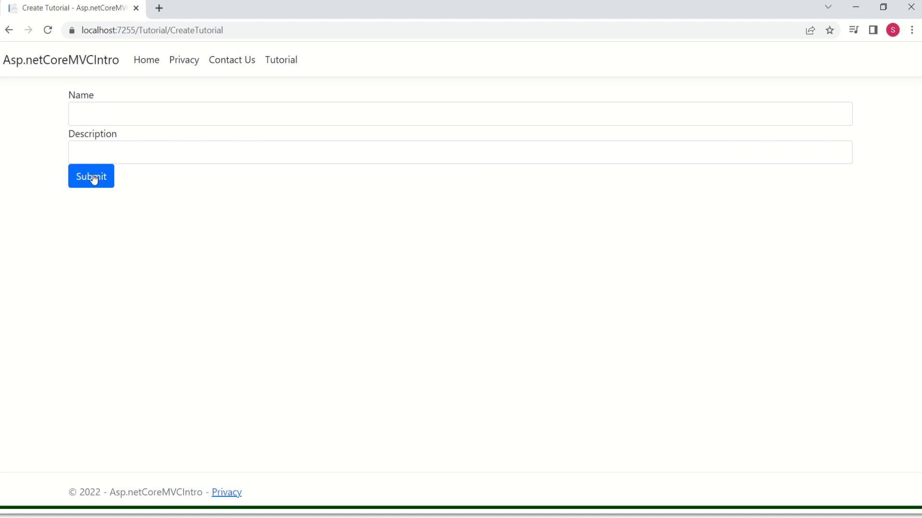
{"action": "left_click", "coordinate": [90, 176]}
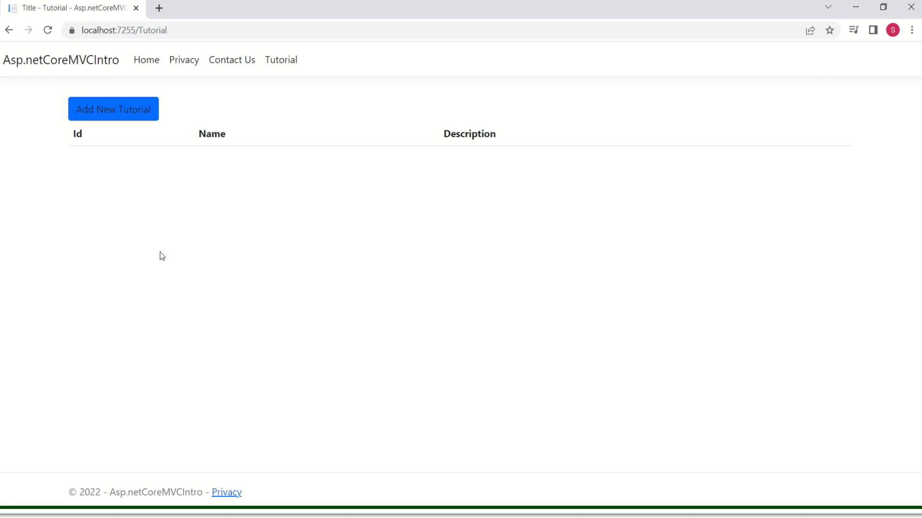
{"action": "mouse_move", "coordinate": [445, 3]}
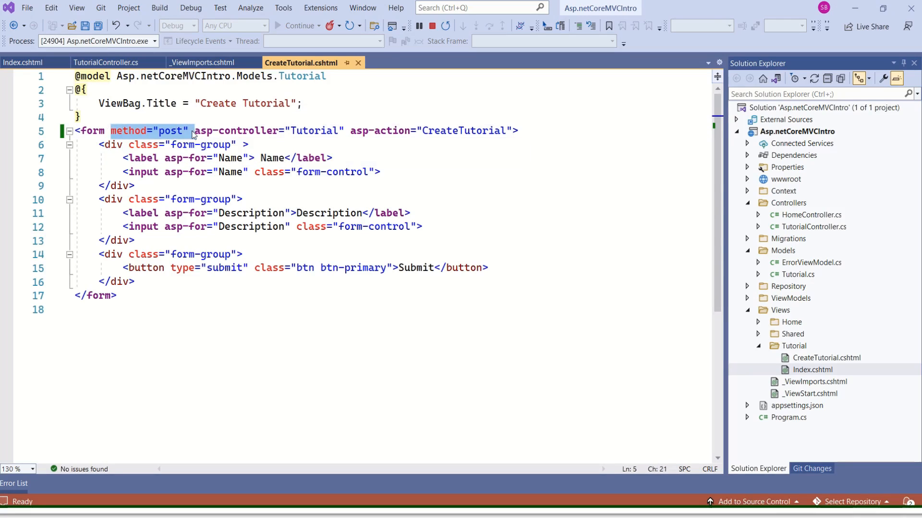
{"action": "mouse_move", "coordinate": [166, 138]}
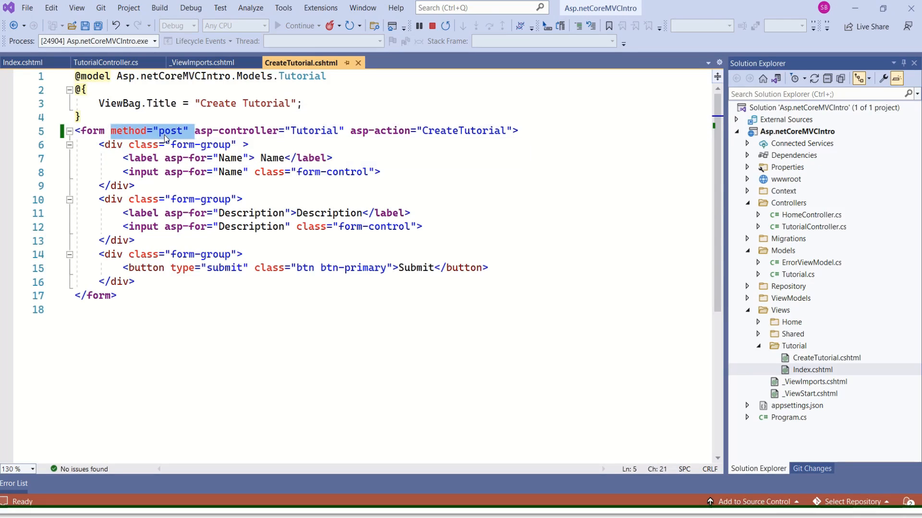
Step: Switch to TutorialController.cs and paste a duplicate CreateTutorial() action below the first
{"action": "left_click", "coordinate": [106, 62]}
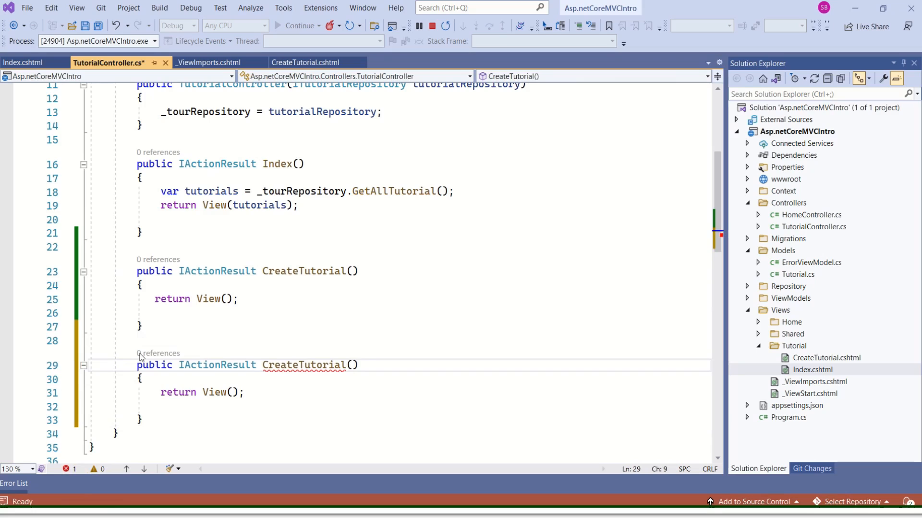
Step: Decorate the second CreateTutorial with [HttpPost] and give it a Tutorial tutorial parameter
{"action": "type", "text": "[]"}
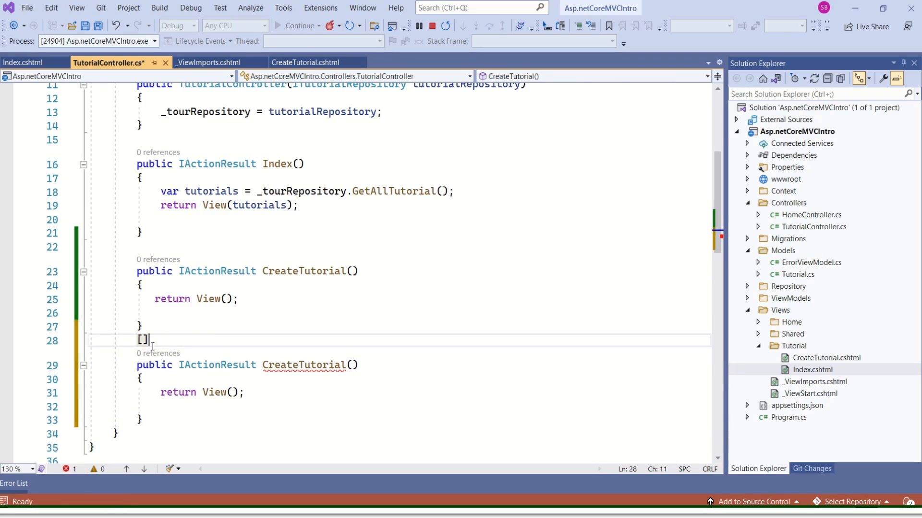
{"action": "type", "text": "HttpPost"}
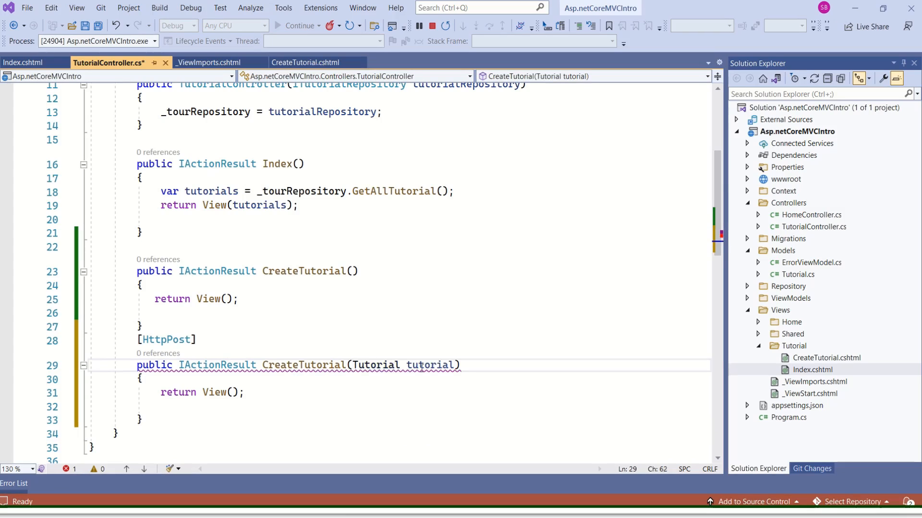
{"action": "double_click", "coordinate": [431, 364]}
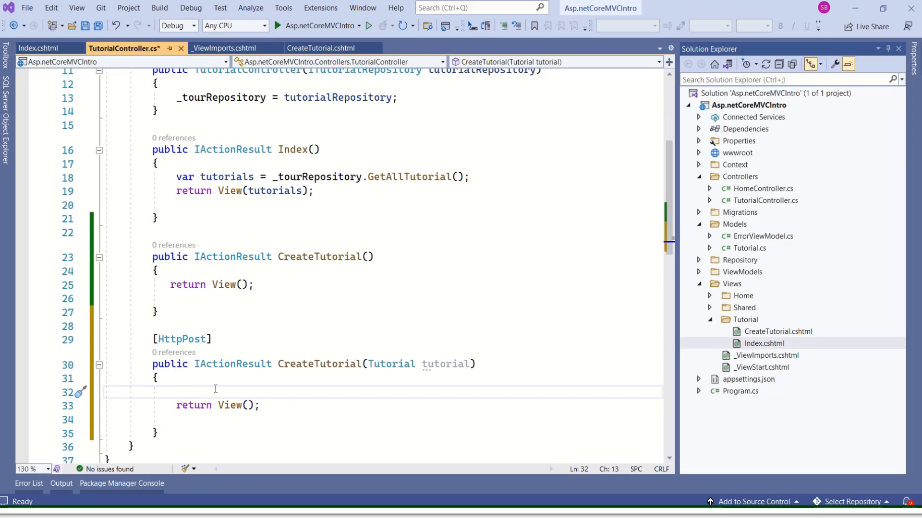
Step: Position inside the post action body, then open ITutorialRepository.cs from the Repository folder
{"action": "left_click", "coordinate": [176, 392]}
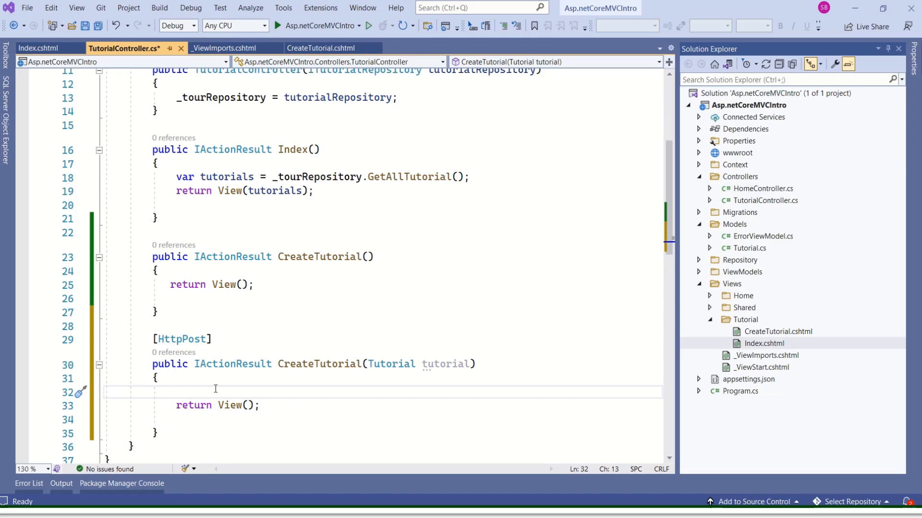
{"action": "left_click", "coordinate": [177, 392]}
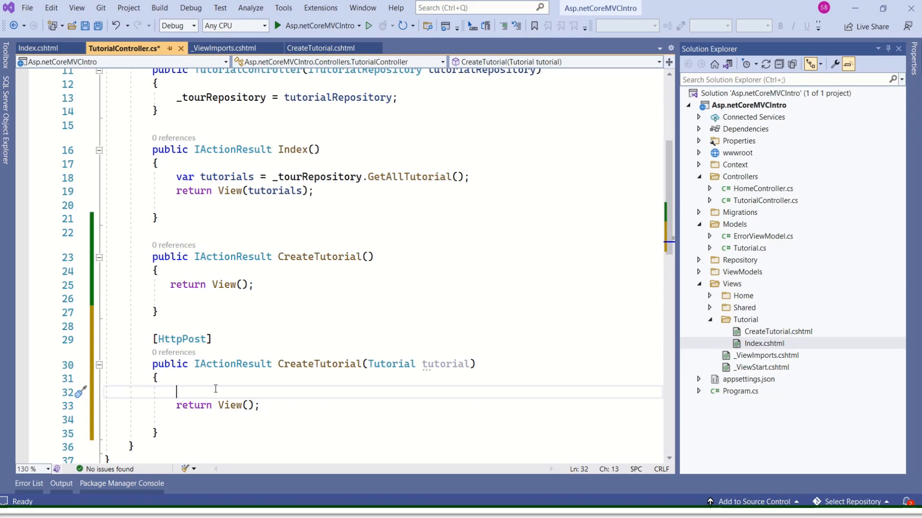
{"action": "left_click", "coordinate": [699, 260]}
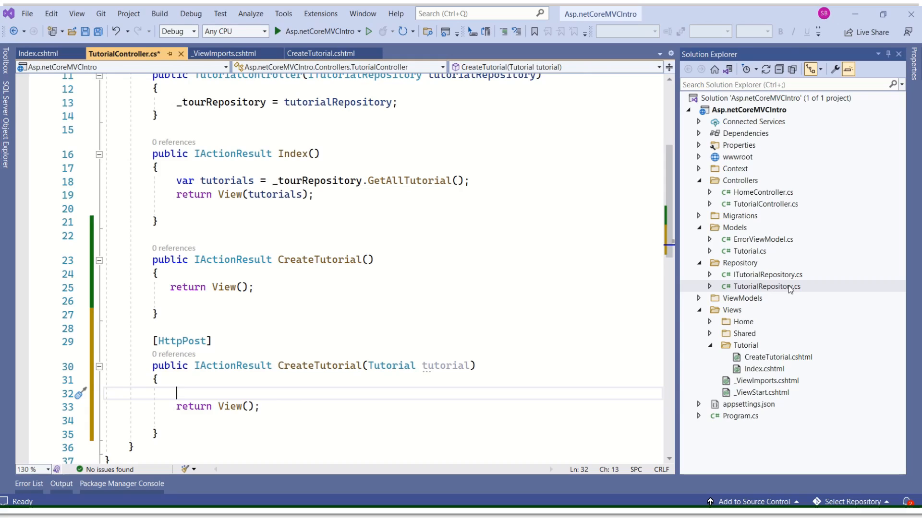
{"action": "left_click", "coordinate": [739, 263]}
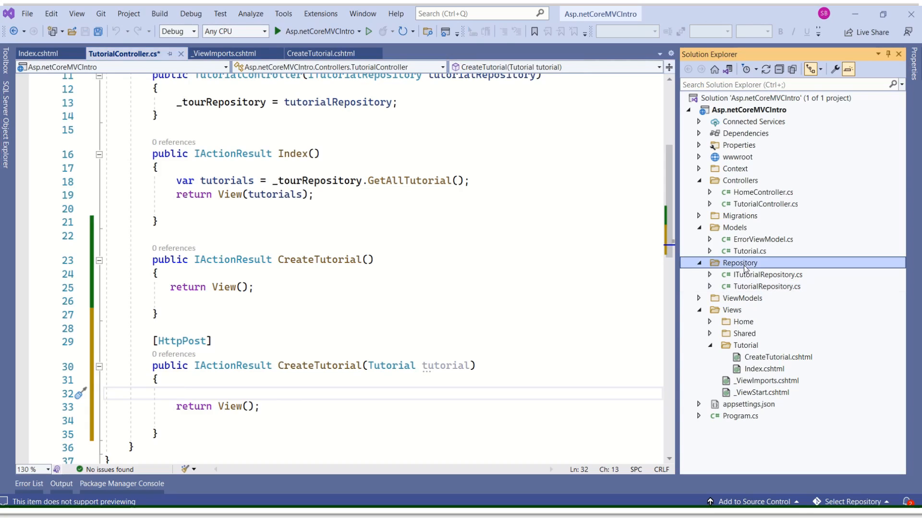
{"action": "mouse_move", "coordinate": [755, 278]}
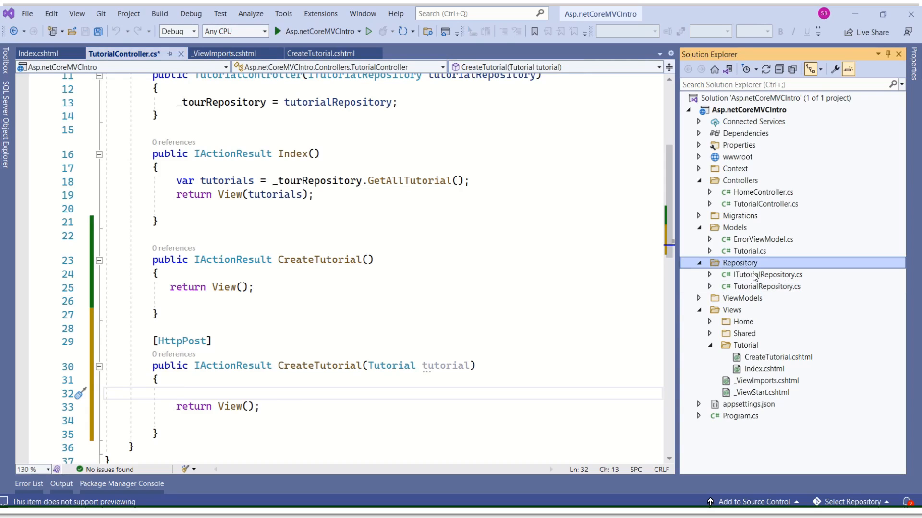
{"action": "double_click", "coordinate": [767, 274]}
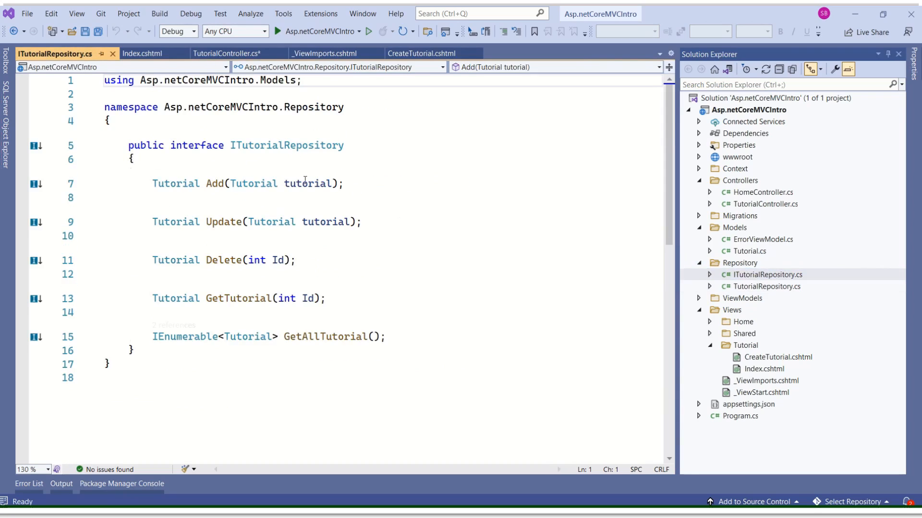
Step: Open TutorialRepository.cs and scroll to its Add method still throwing NotImplementedException
{"action": "left_click", "coordinate": [765, 286]}
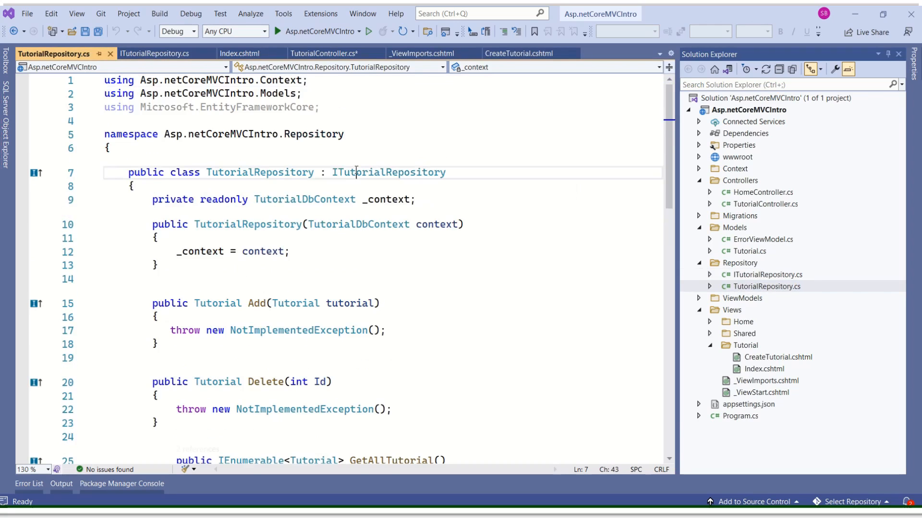
{"action": "double_click", "coordinate": [387, 172]}
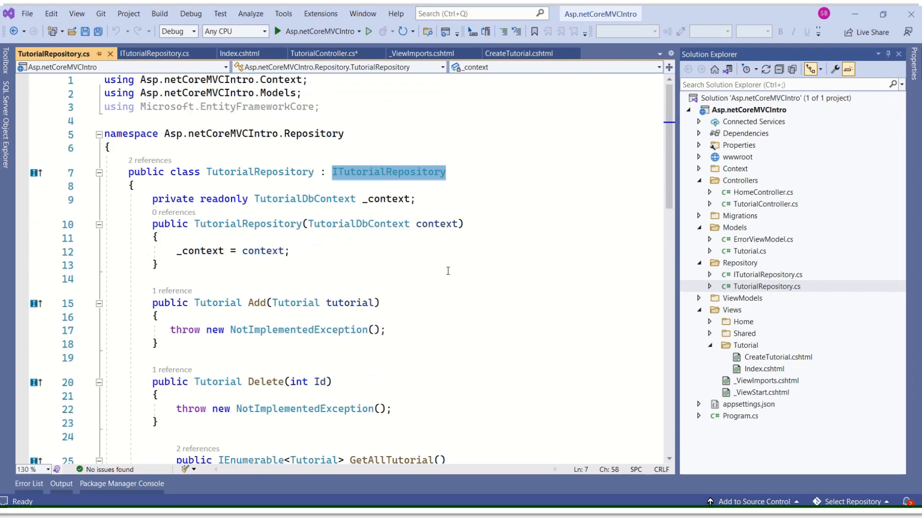
{"action": "scroll", "scroll_direction": "down", "scroll_amount": 3}
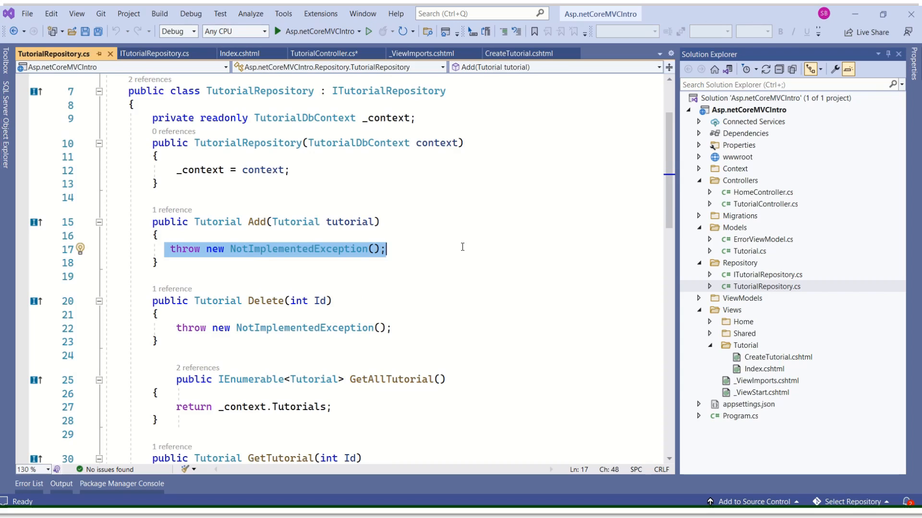
{"action": "mouse_move", "coordinate": [141, 249]}
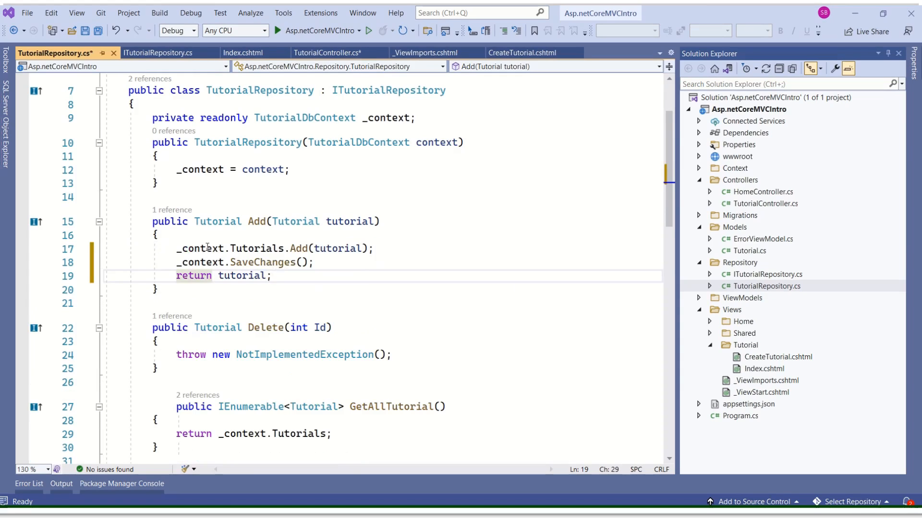
Step: Make Add call _context.Tutorials.Add(tutorial), SaveChanges() and return tutorial, then save the file
{"action": "left_click", "coordinate": [200, 247]}
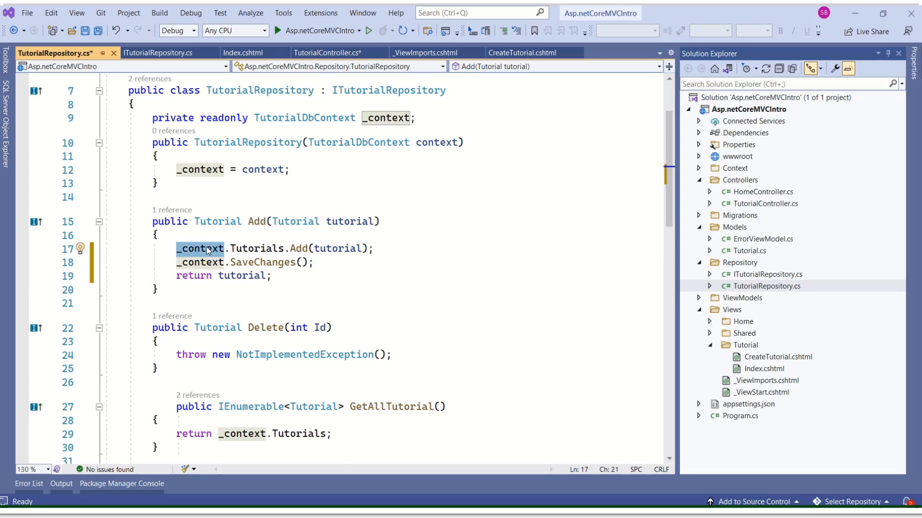
{"action": "double_click", "coordinate": [256, 247]}
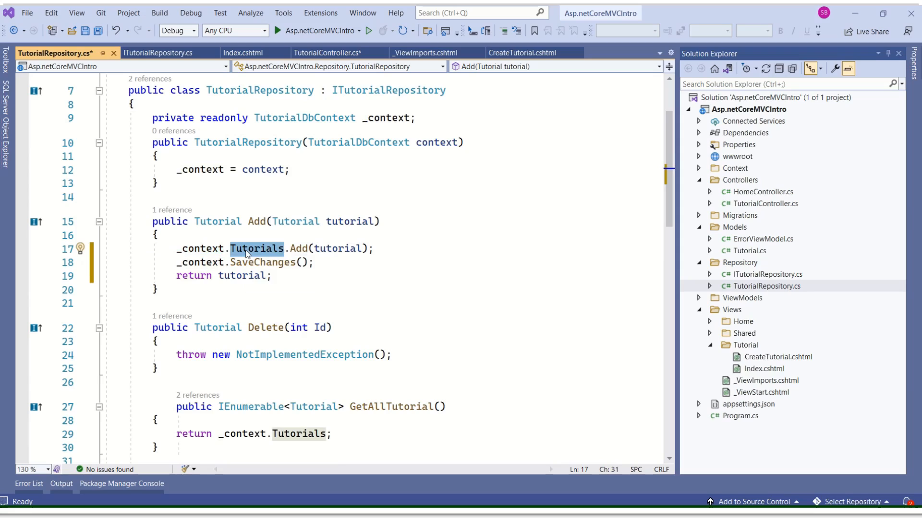
{"action": "left_click", "coordinate": [257, 249]}
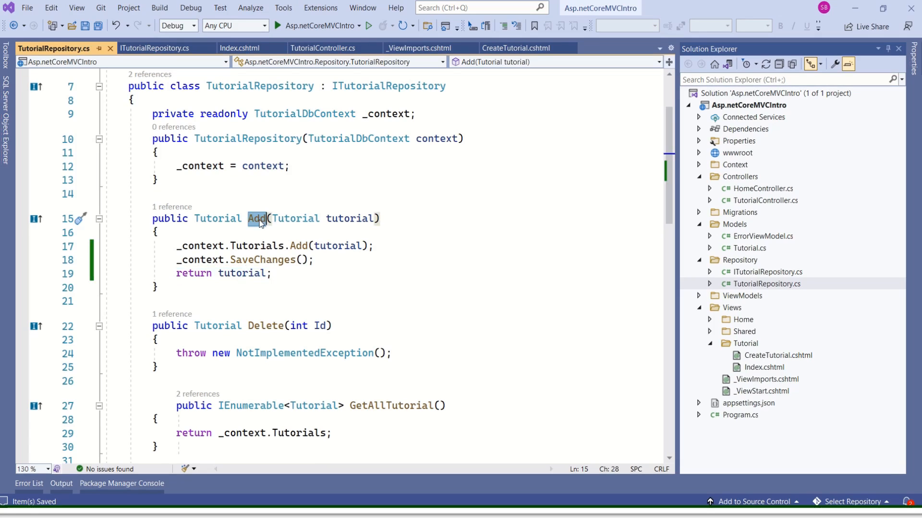
Step: Save the tutorial via _tutorialRepository.Add(tutorial) and mark the first CreateTutorial action [HttpGet]
{"action": "left_click", "coordinate": [322, 48]}
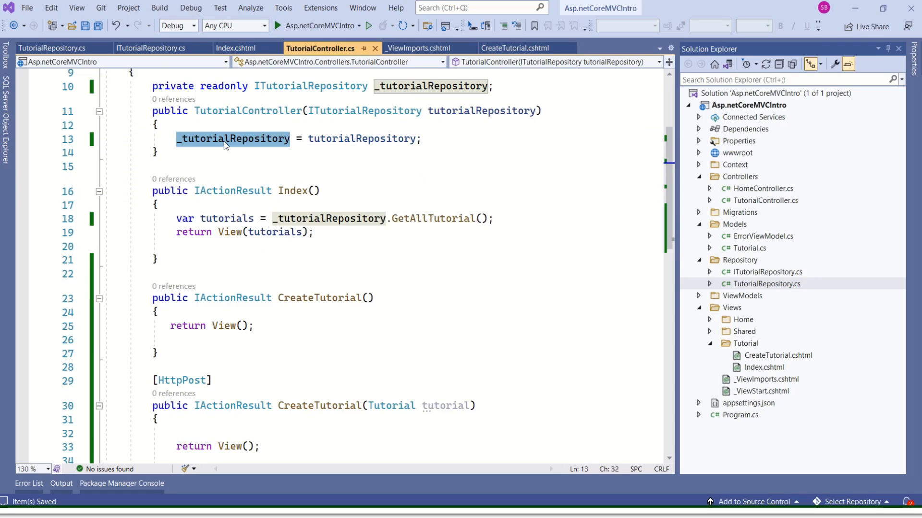
{"action": "type", "text": "Tutorial newtutorial = _tutorialRepository.Add(tutorial);"}
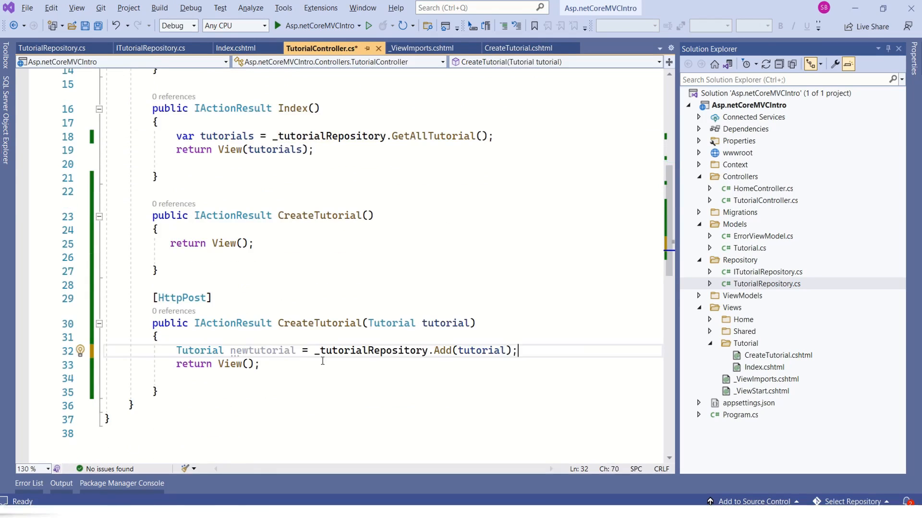
{"action": "double_click", "coordinate": [443, 351]}
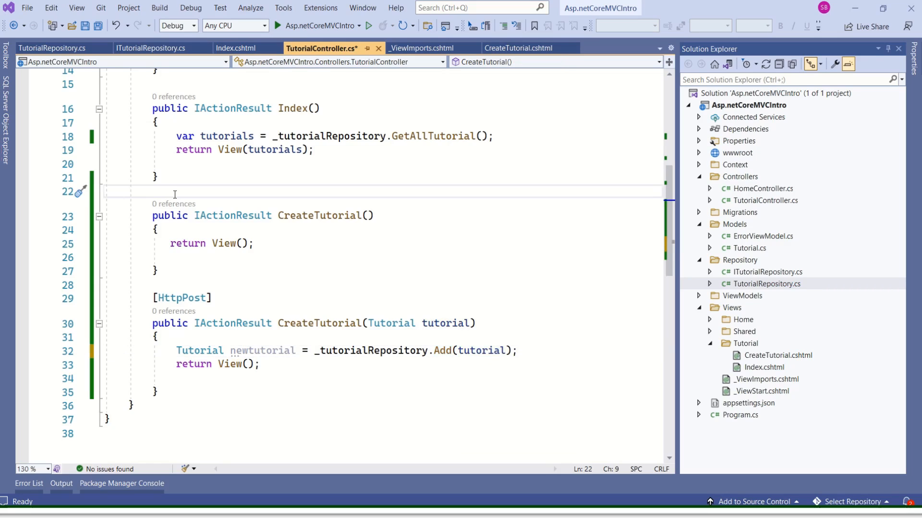
{"action": "key", "text": "Enter"}
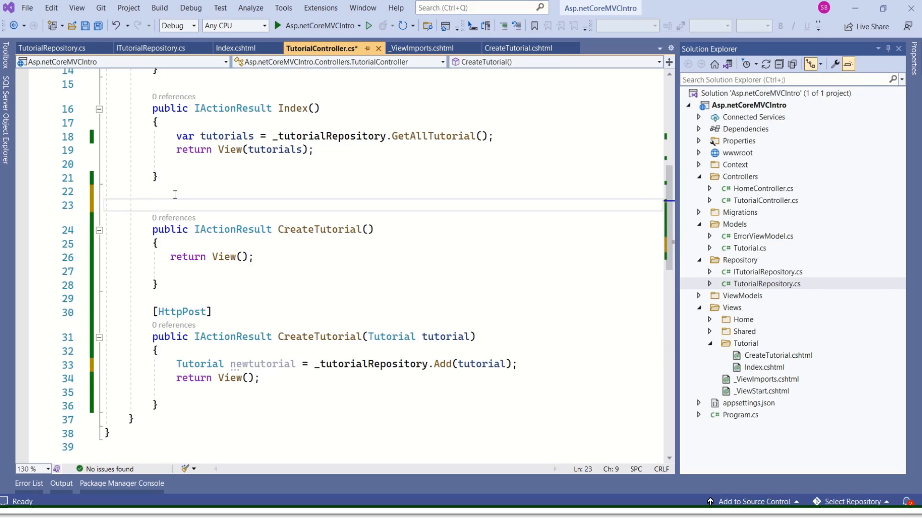
{"action": "type", "text": "[HttpGet"}
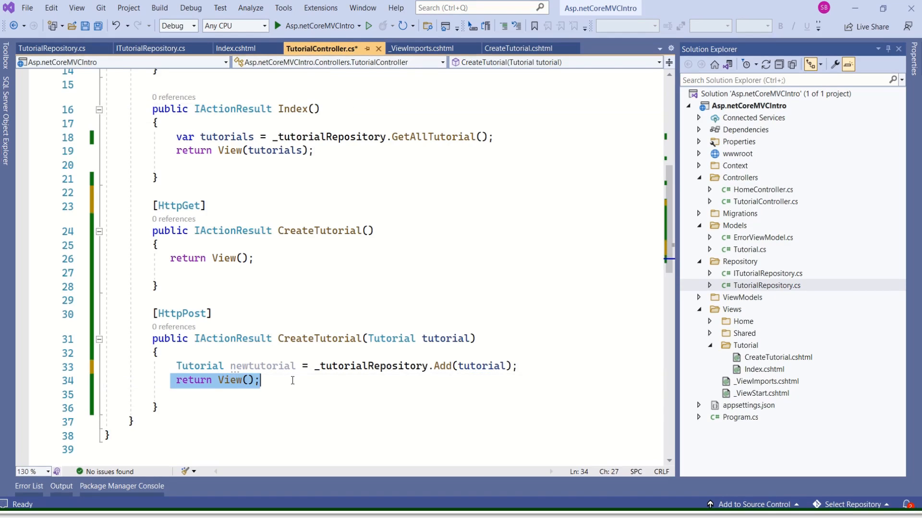
Step: Return RedirectToAction("Index") from the post action
{"action": "type", "text": "RedirectToAction(\"Index\");"}
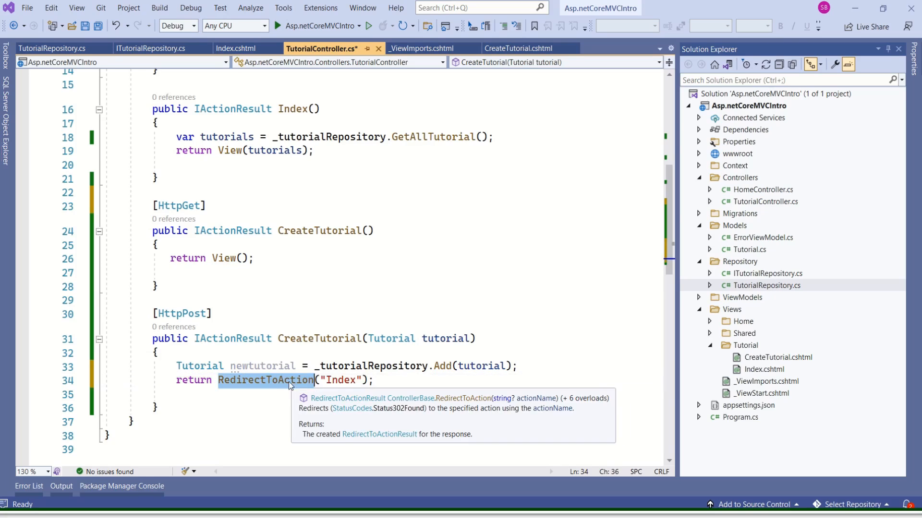
{"action": "double_click", "coordinate": [340, 380]}
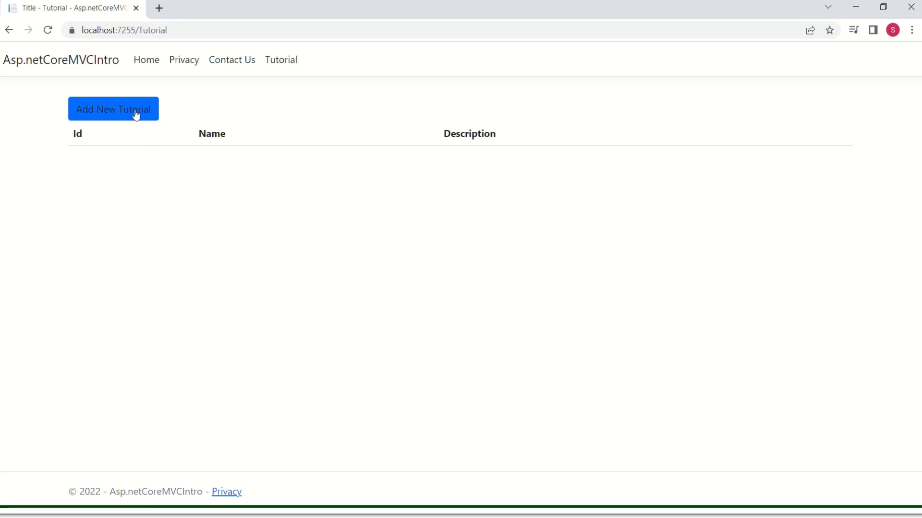
Step: Add a tutorial named C# with description 'C# Tutorial' via the Create form and submit it
{"action": "left_click", "coordinate": [113, 109]}
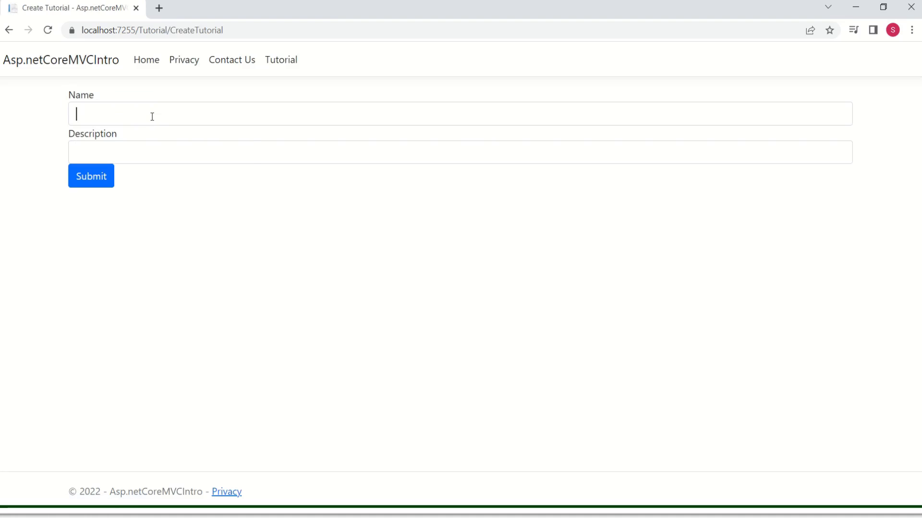
{"action": "type", "text": "C# Tutorial"}
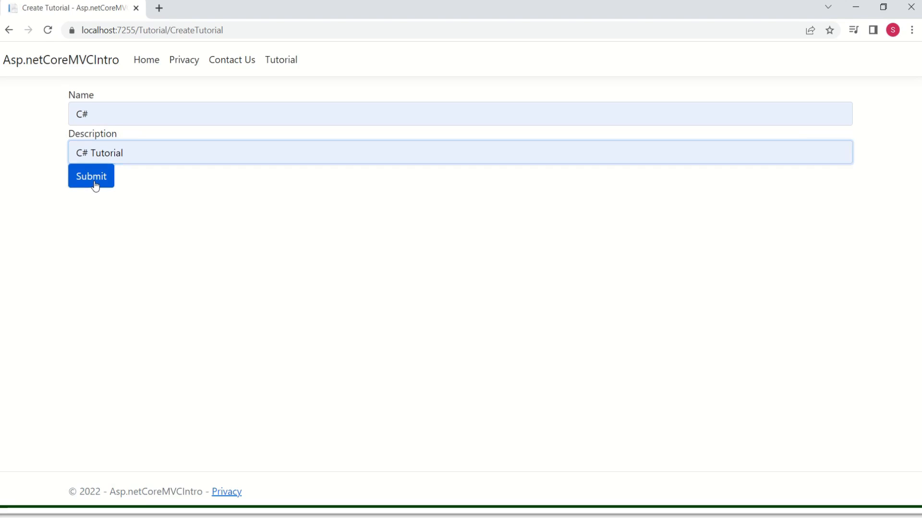
{"action": "left_click", "coordinate": [91, 176]}
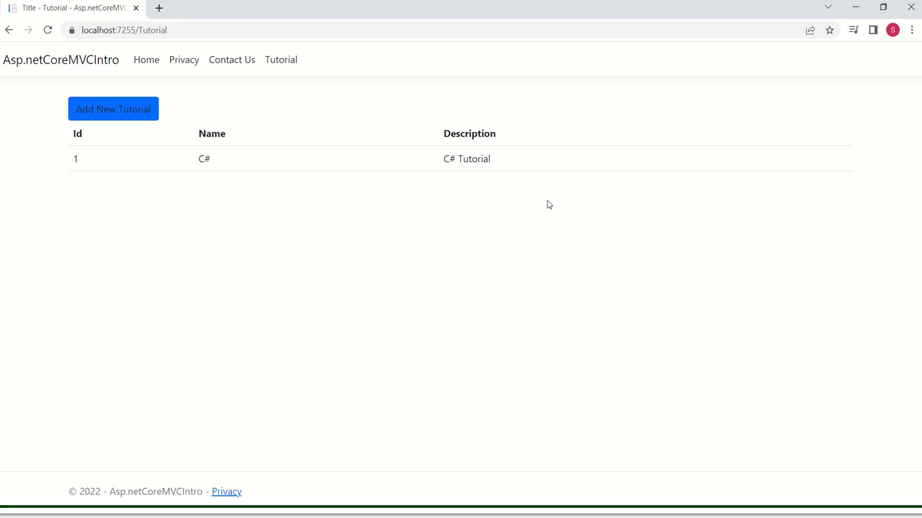
{"action": "mouse_move", "coordinate": [356, 269]}
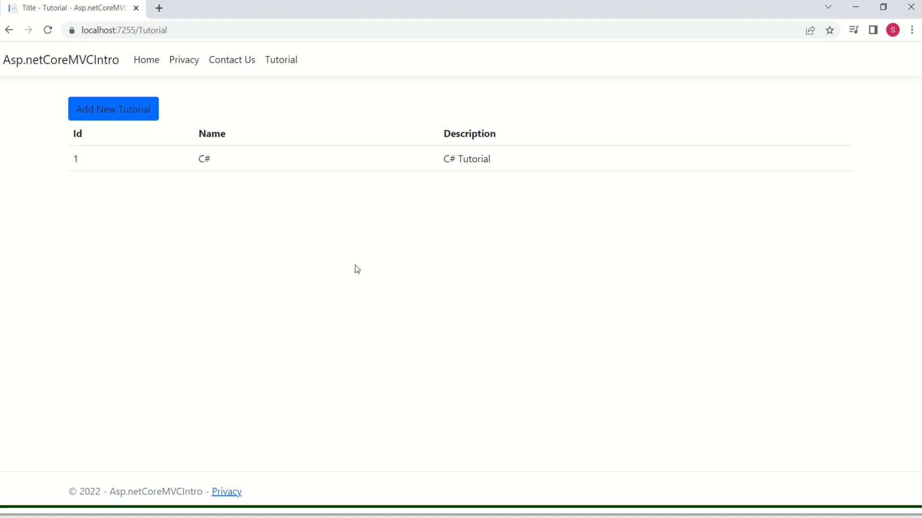
{"action": "mouse_move", "coordinate": [776, 245]}
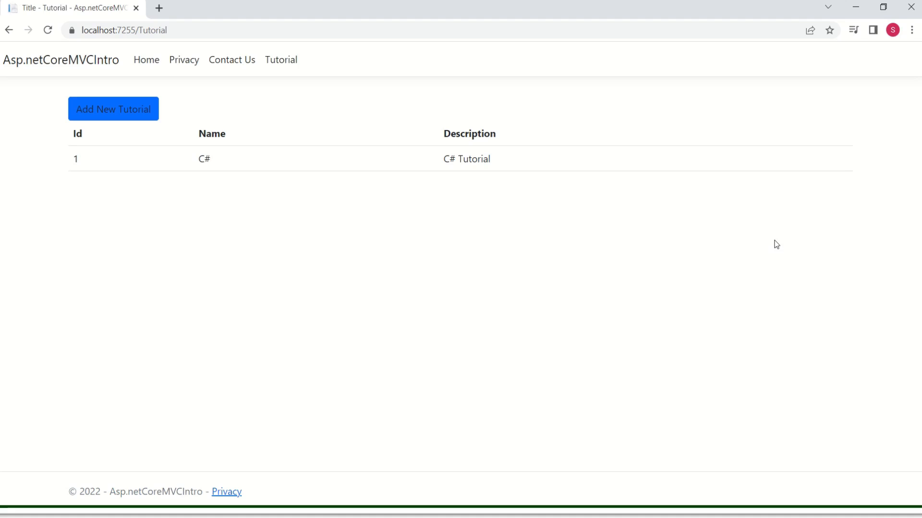